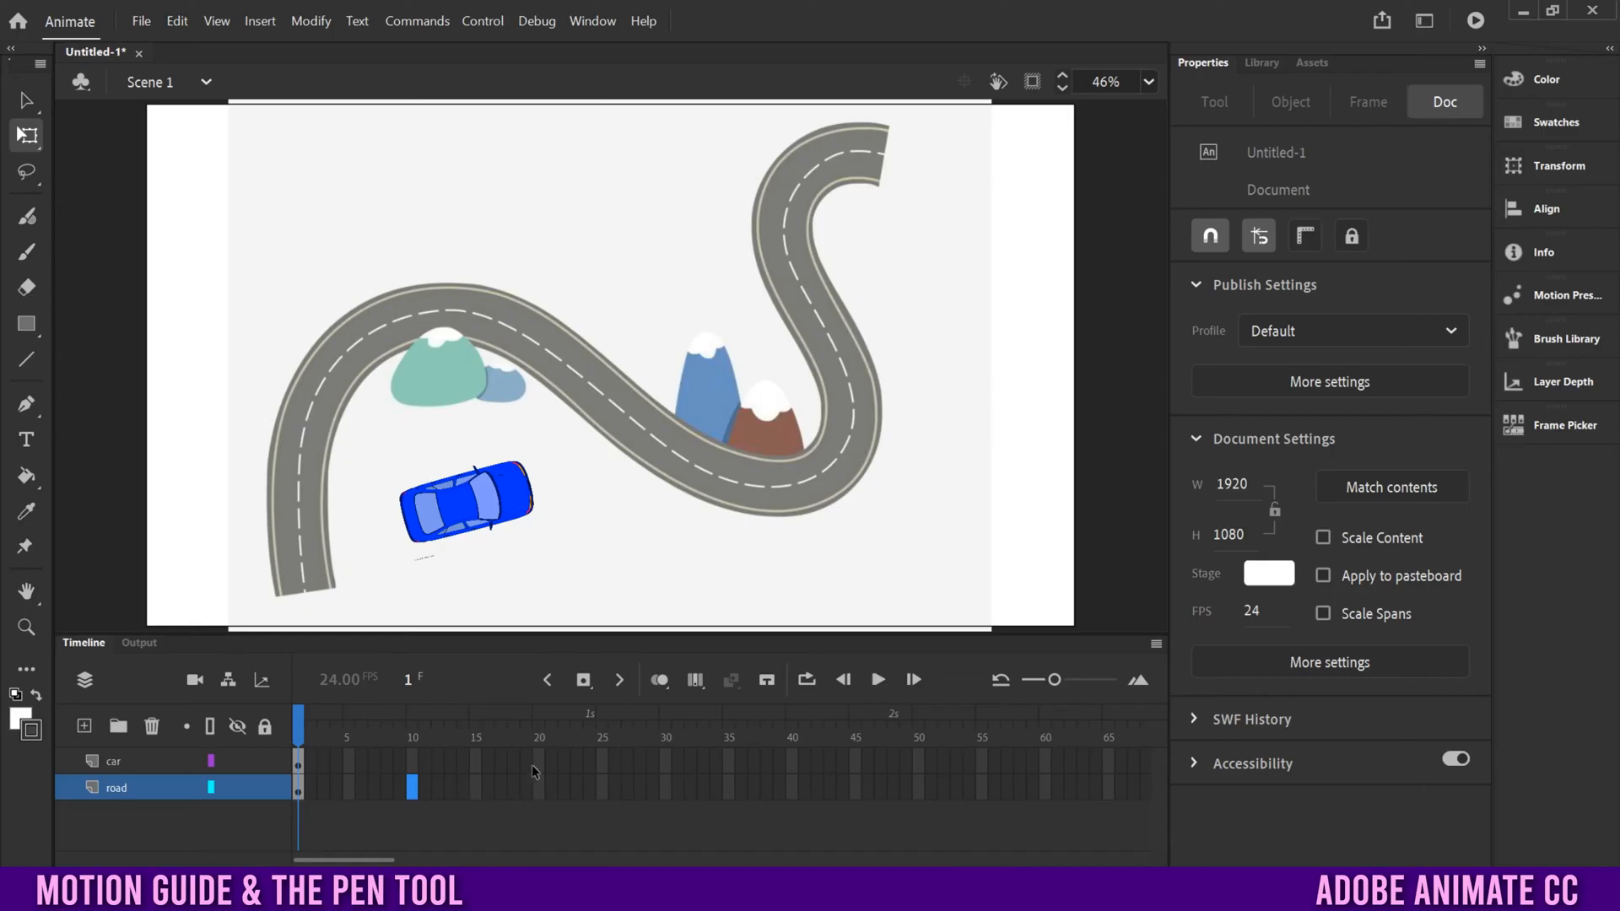
With the blue car layer selected, add a new layer above it and review the full tool collection.
click(1365, 101)
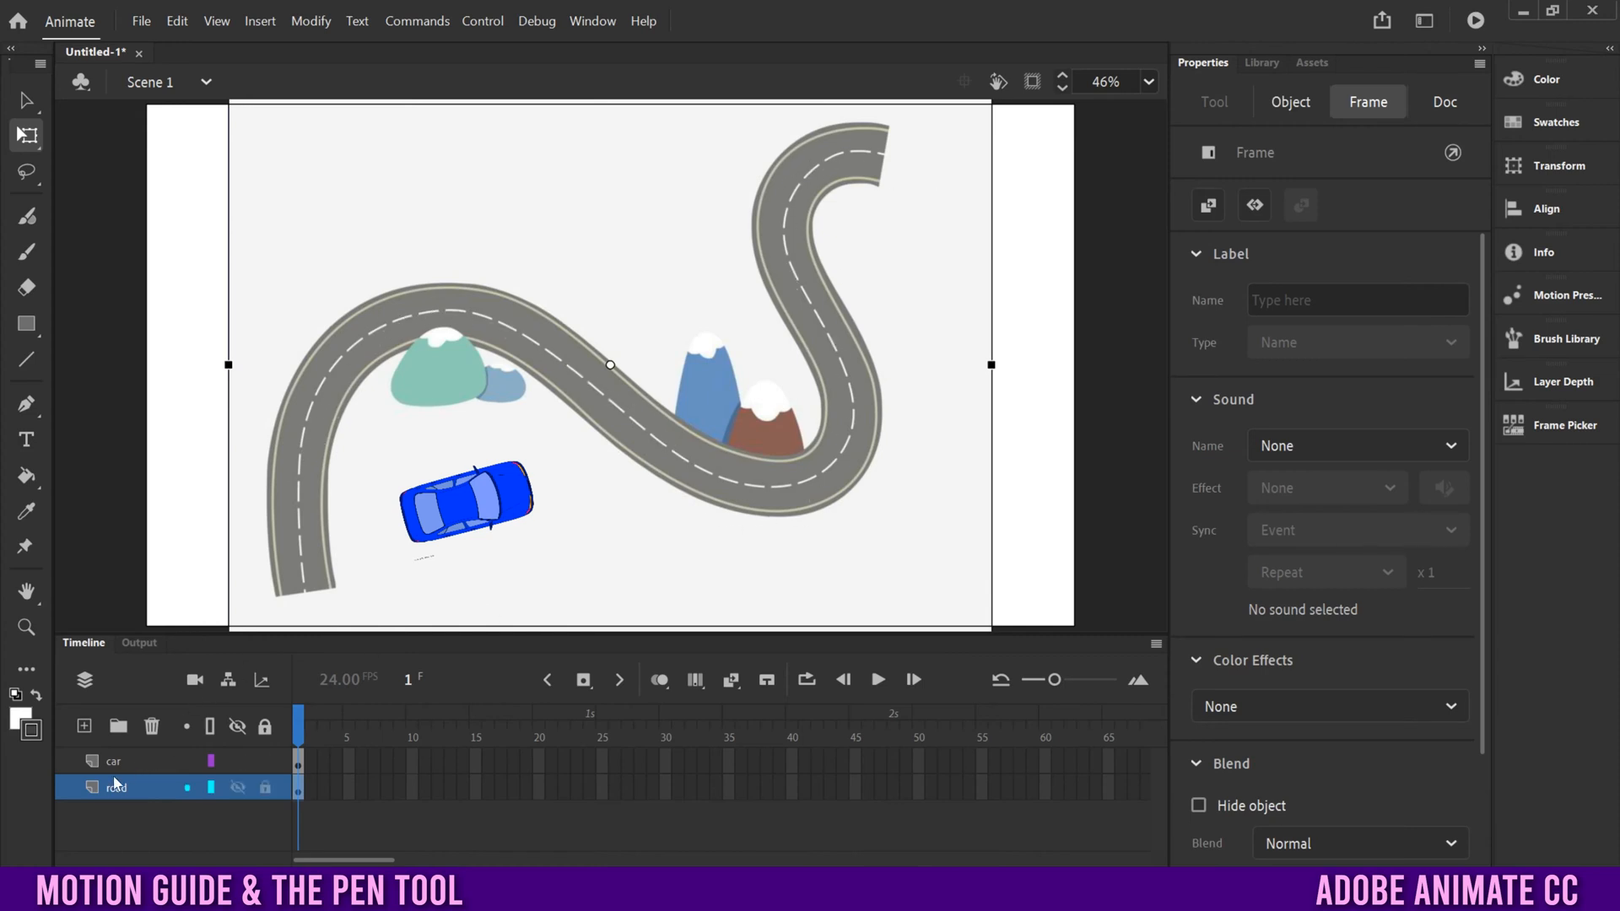
click(113, 761)
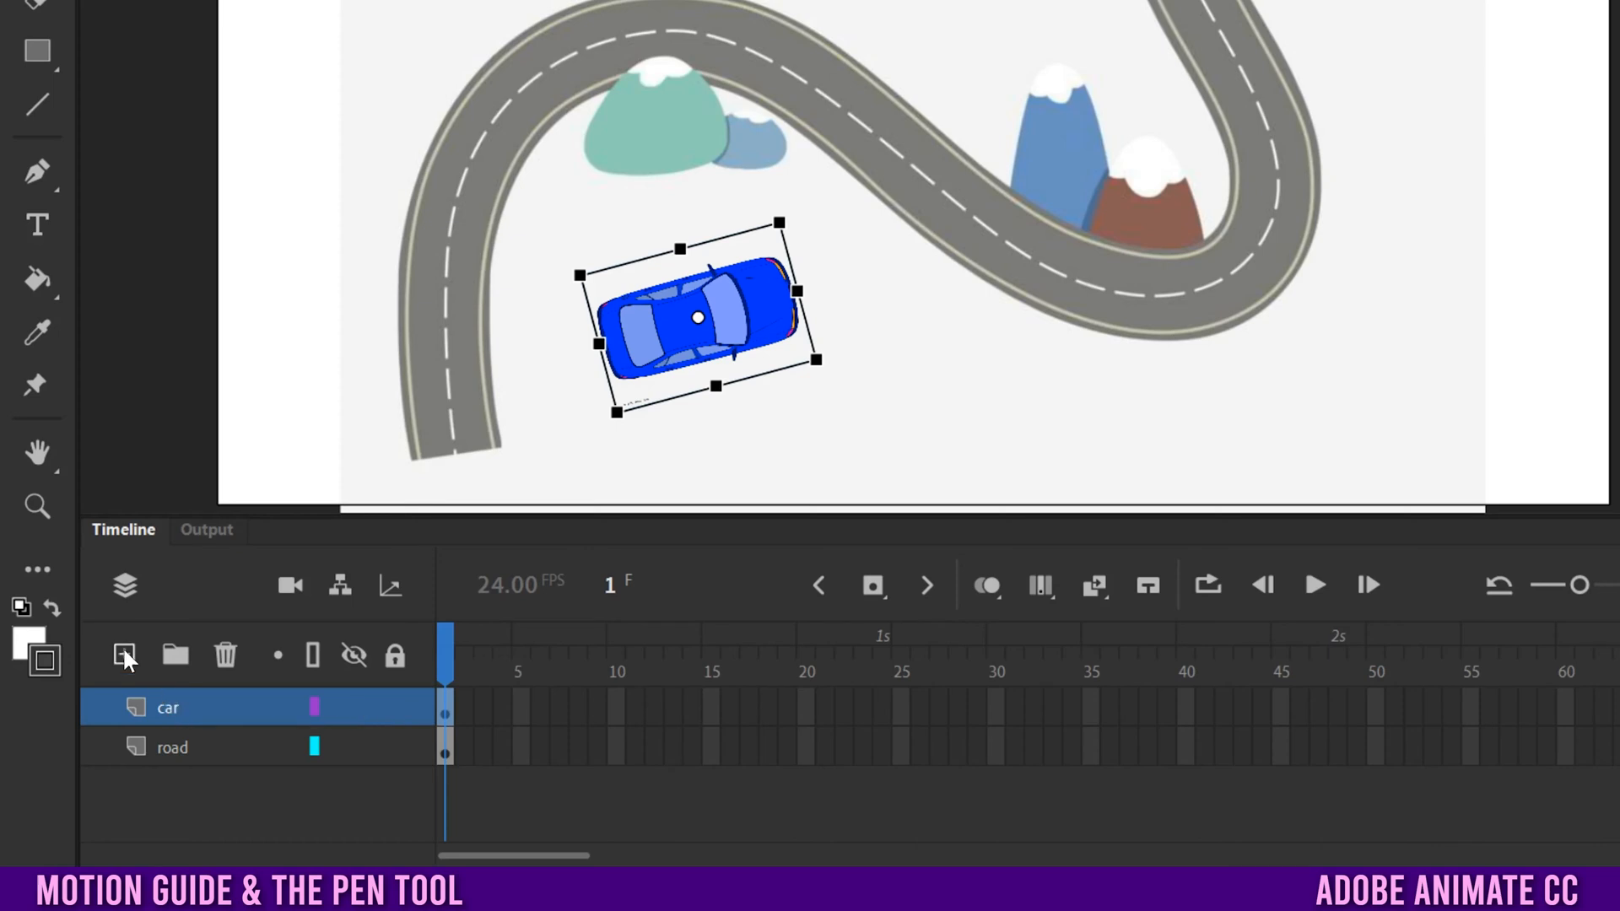
click(123, 655)
text(Pen_Guide)
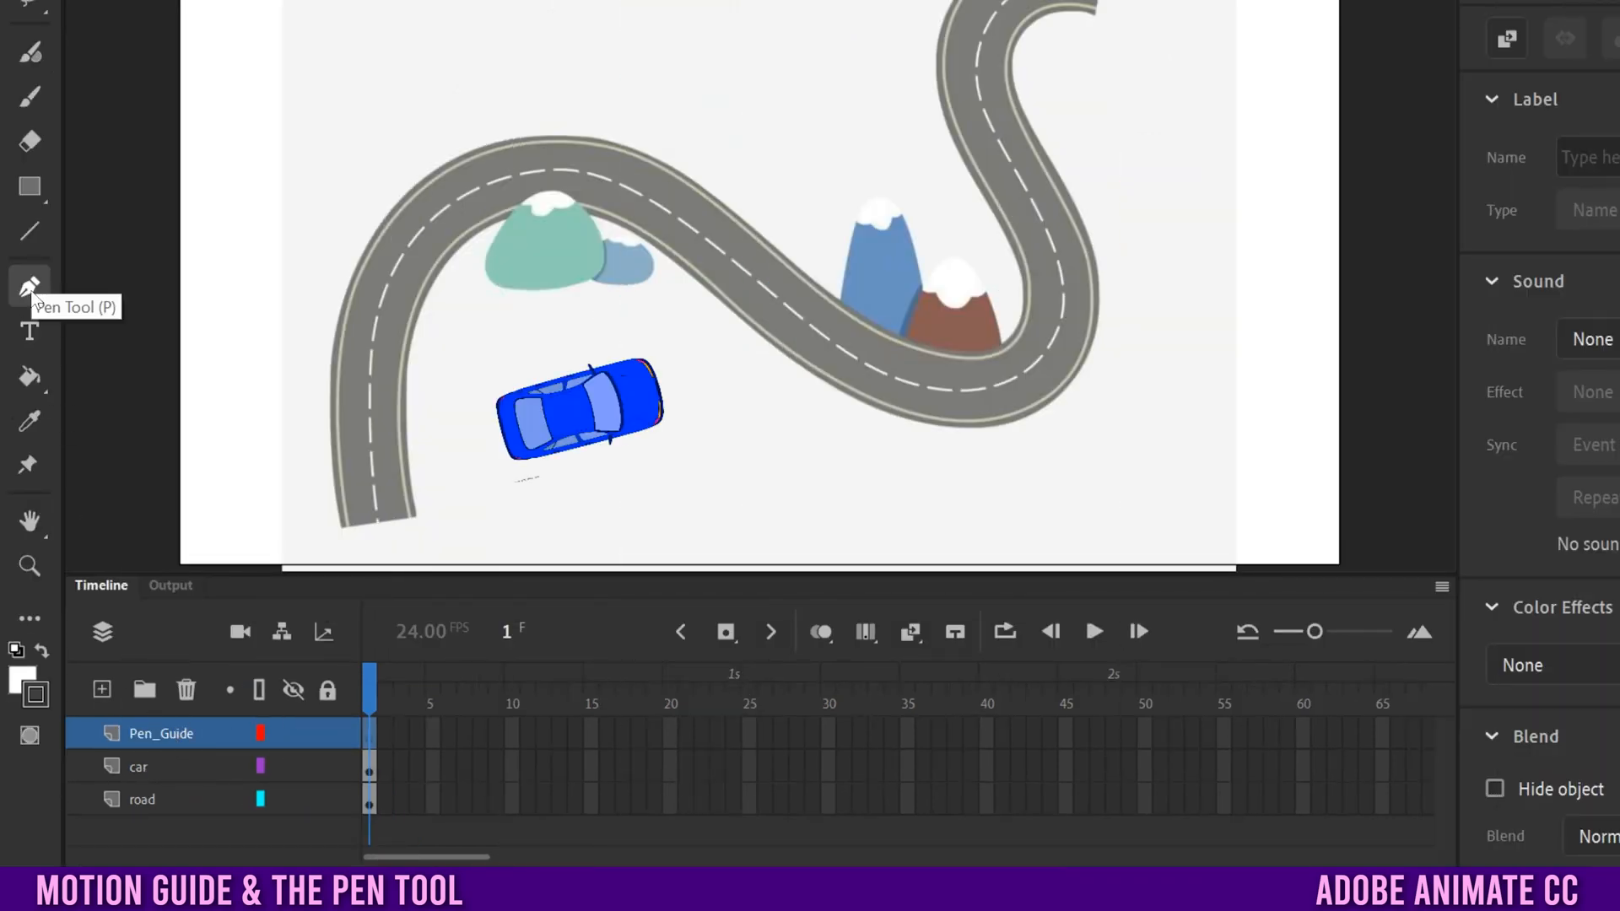
mouse_move(30, 617)
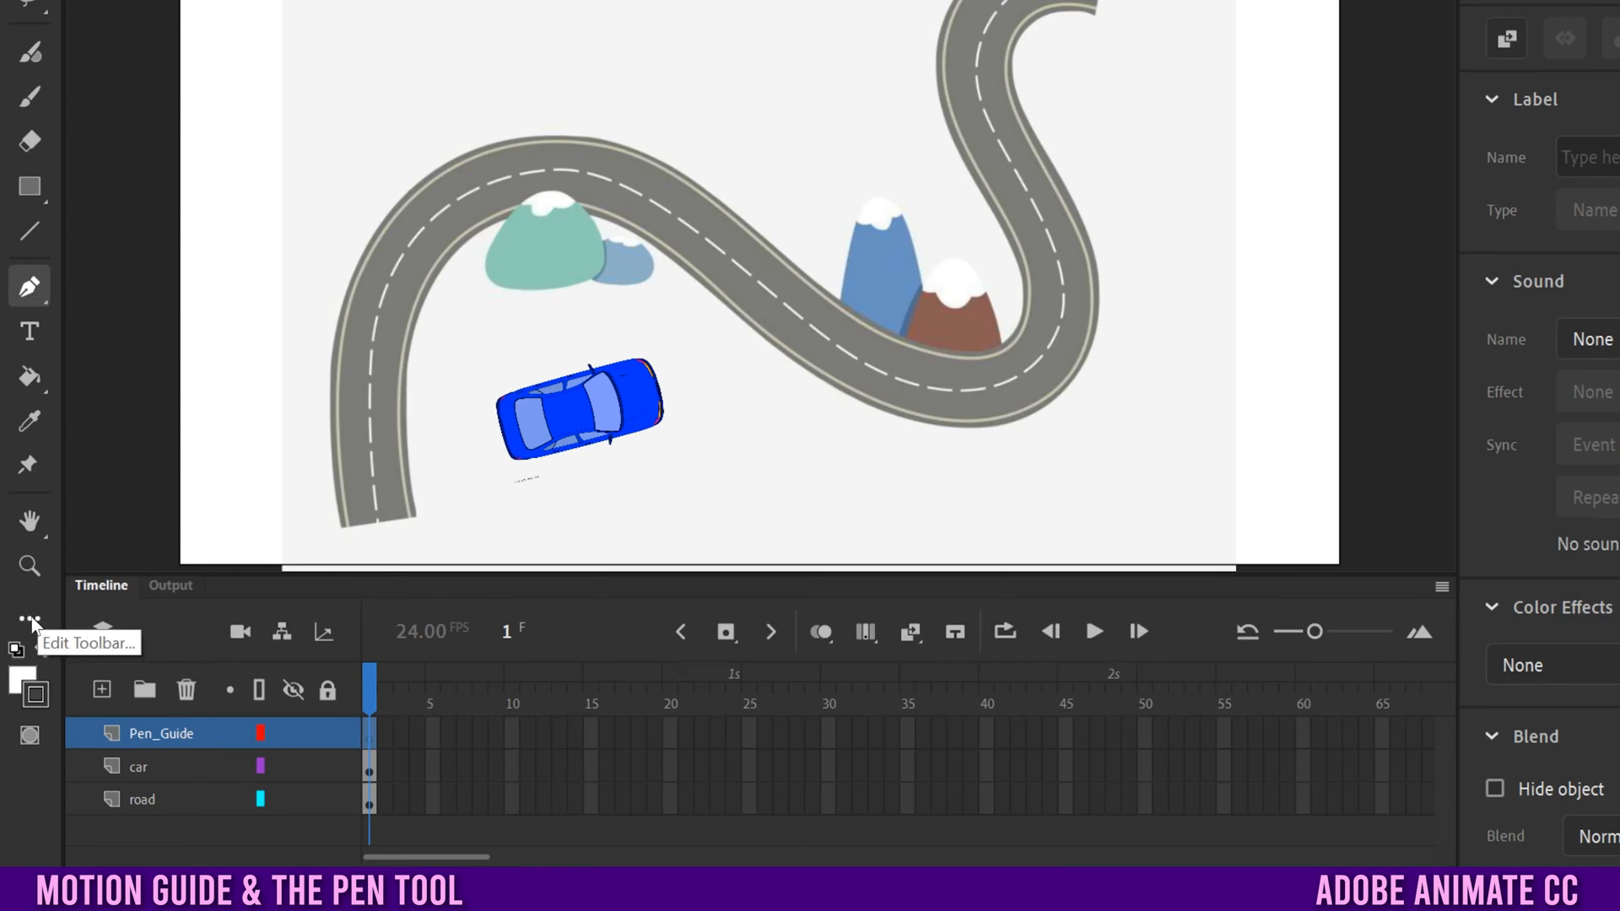
click(30, 619)
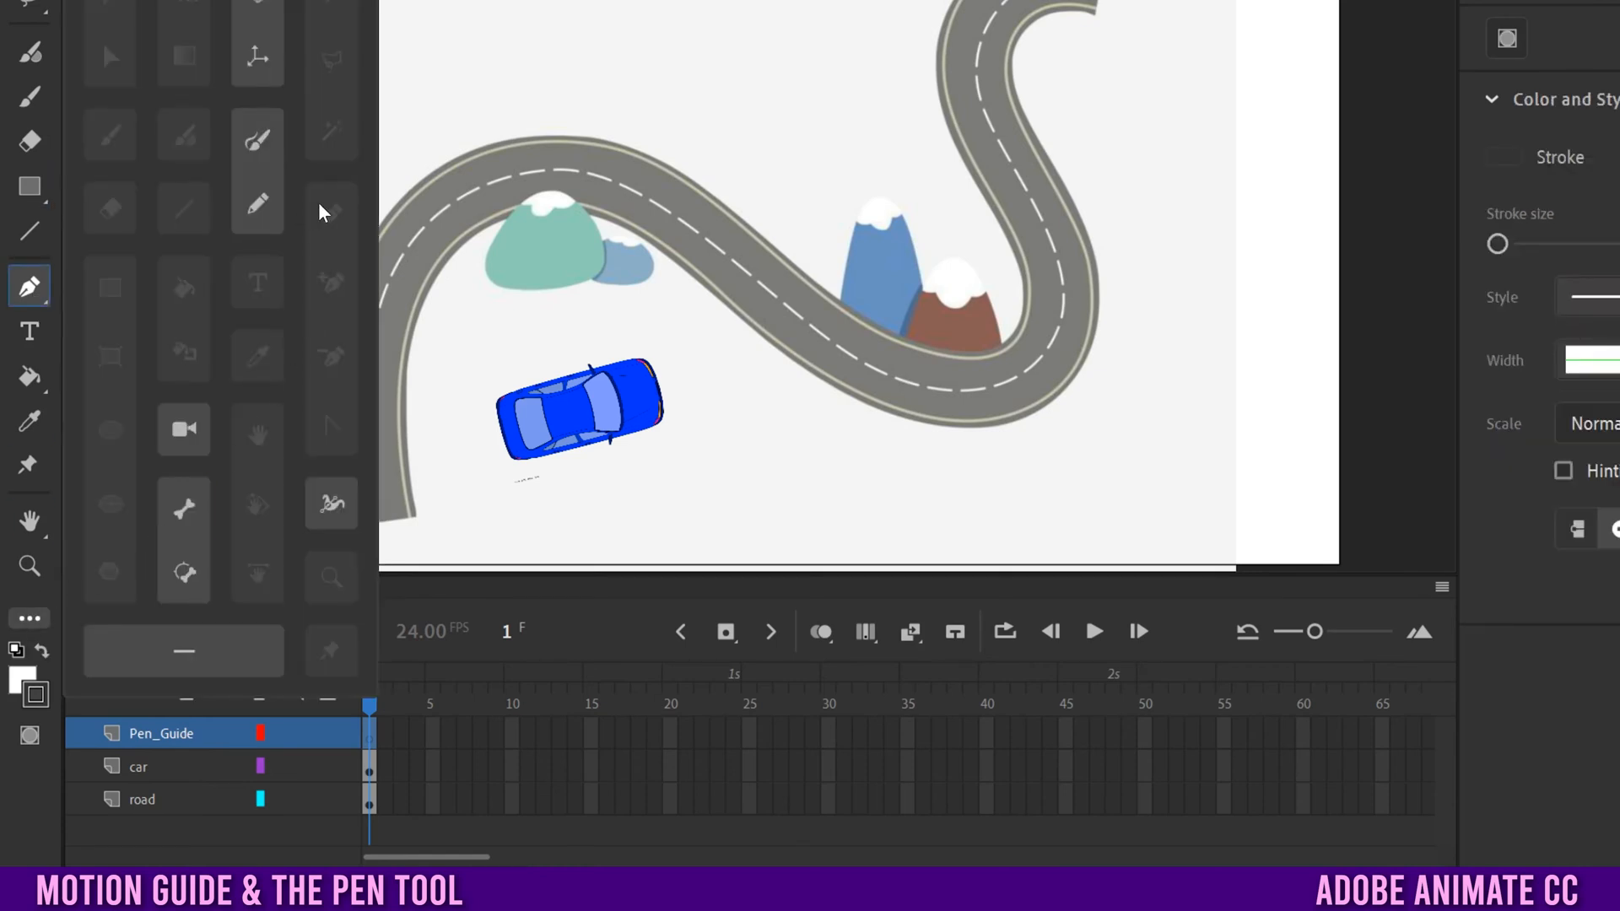
click(29, 140)
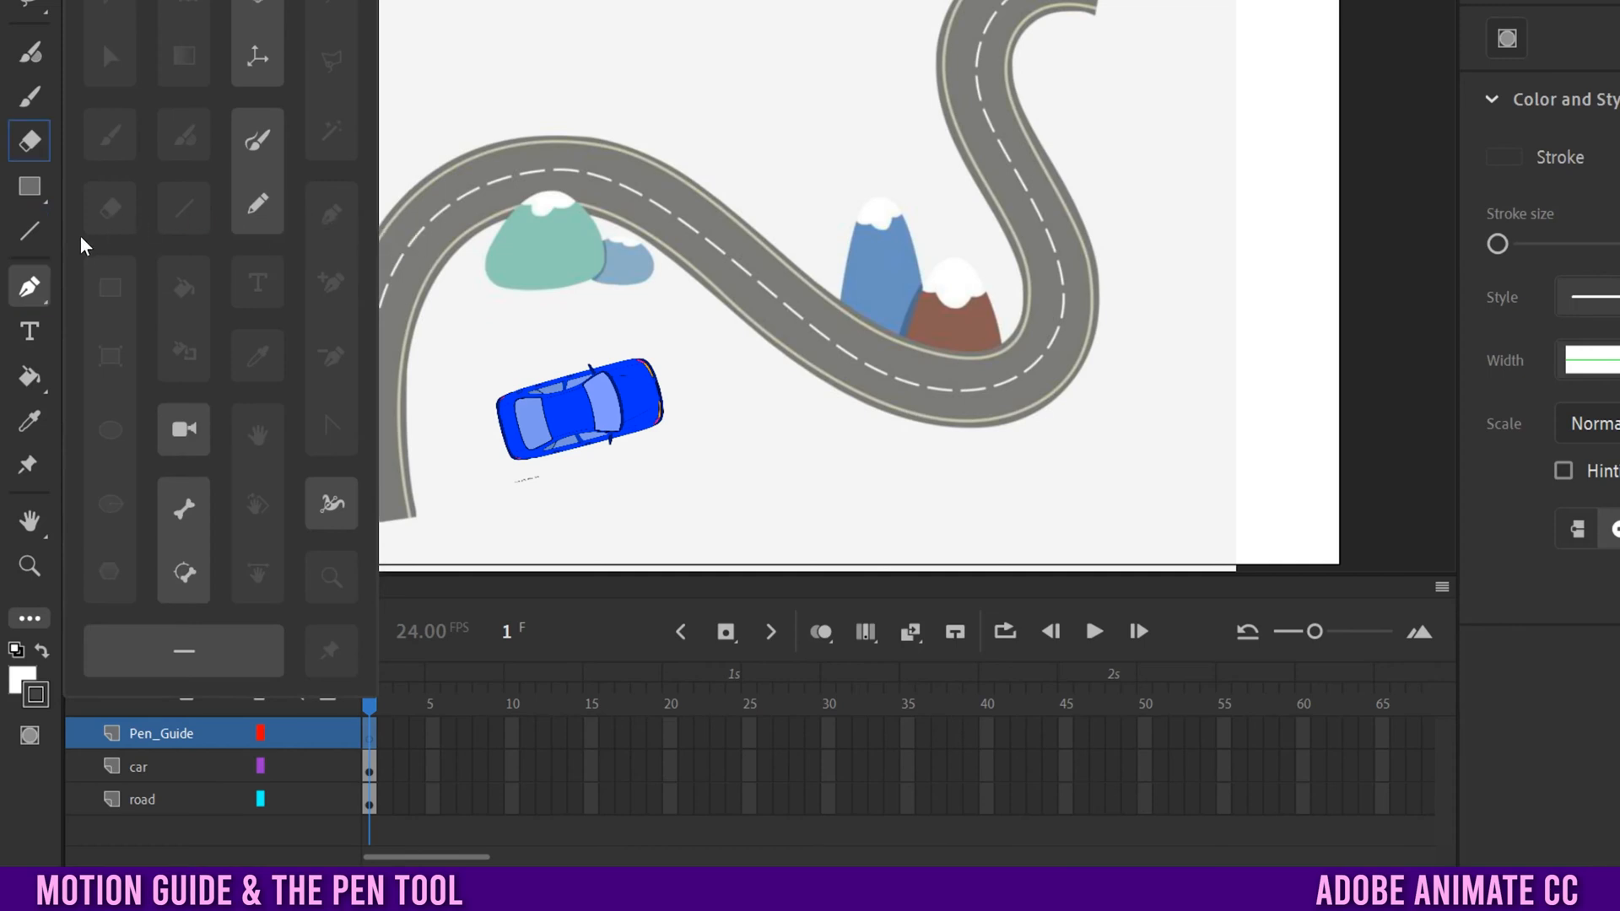
mouse_move(29, 286)
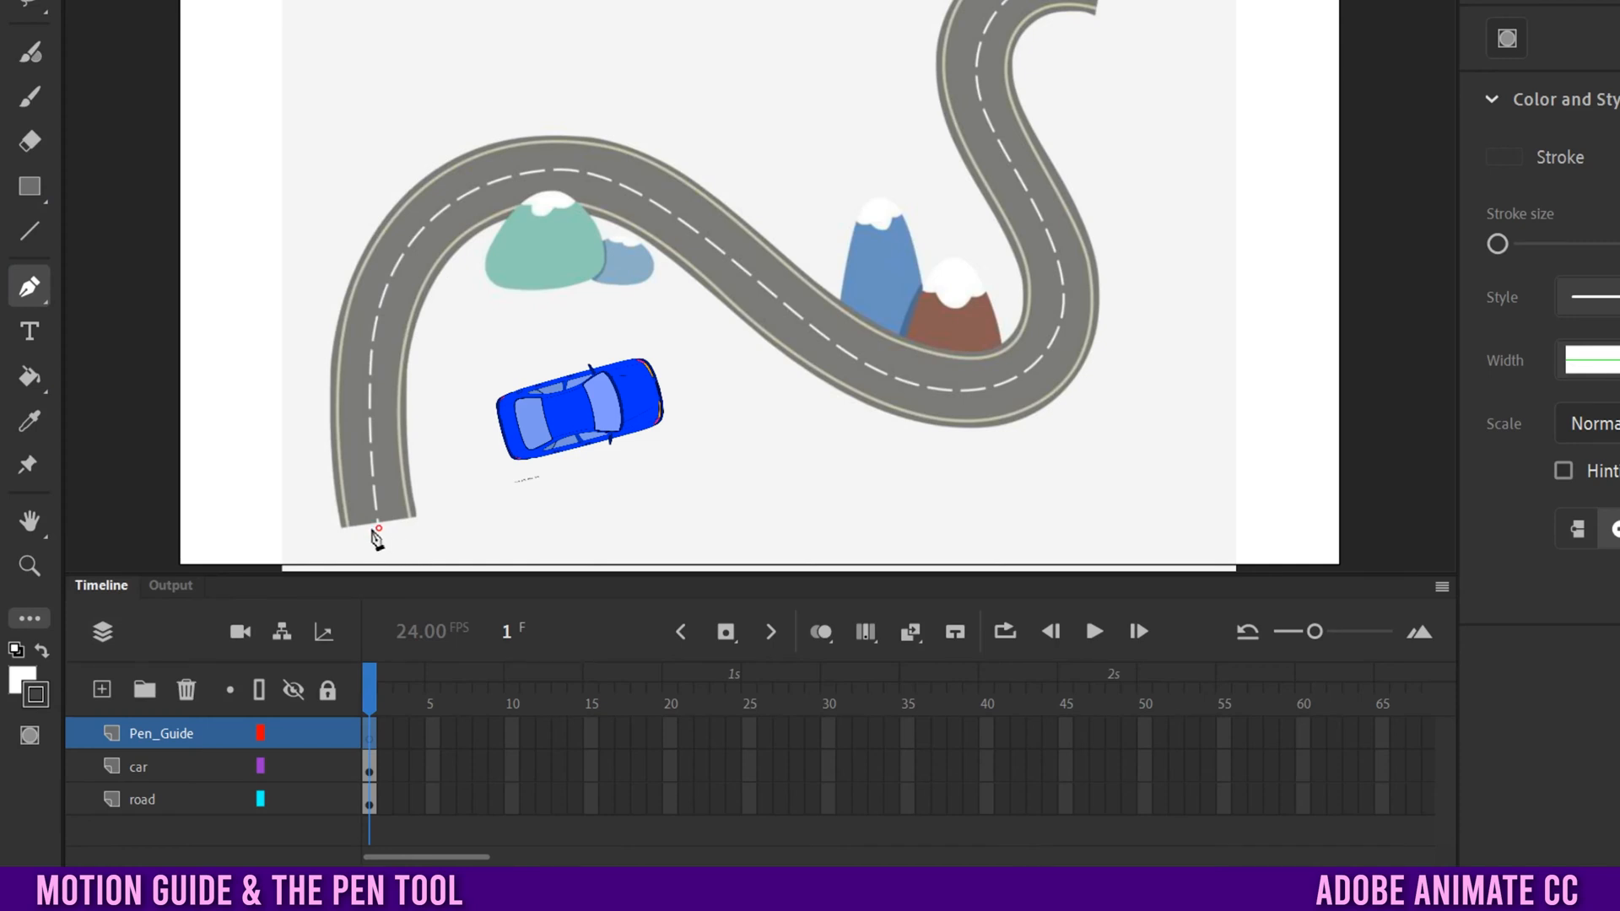
mouse_move(398, 279)
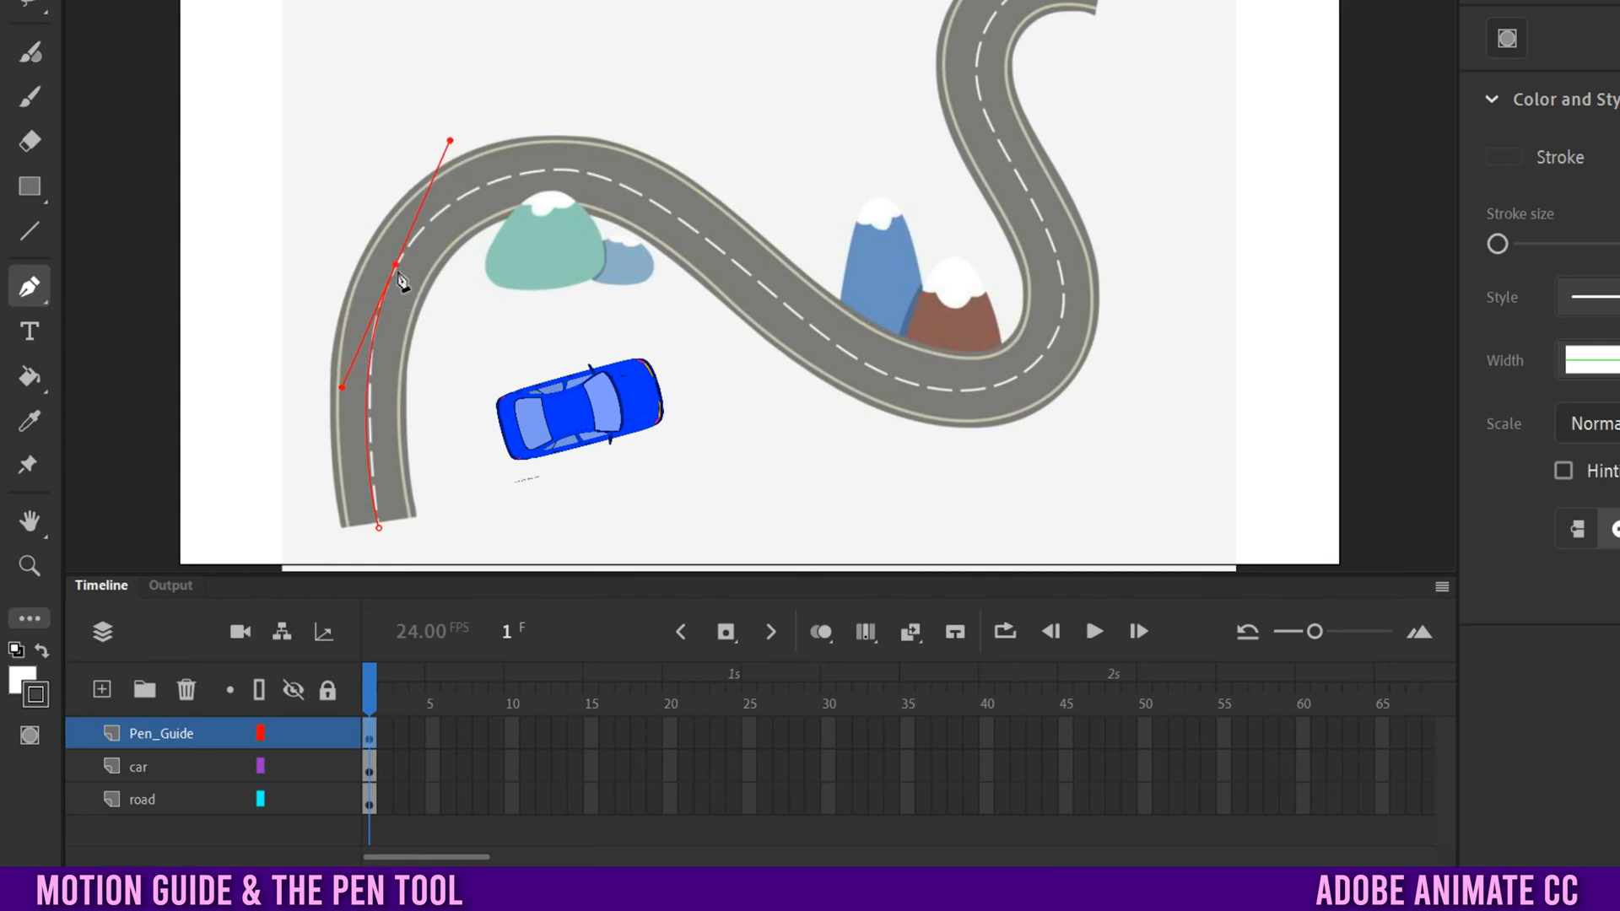
mouse_move(398, 273)
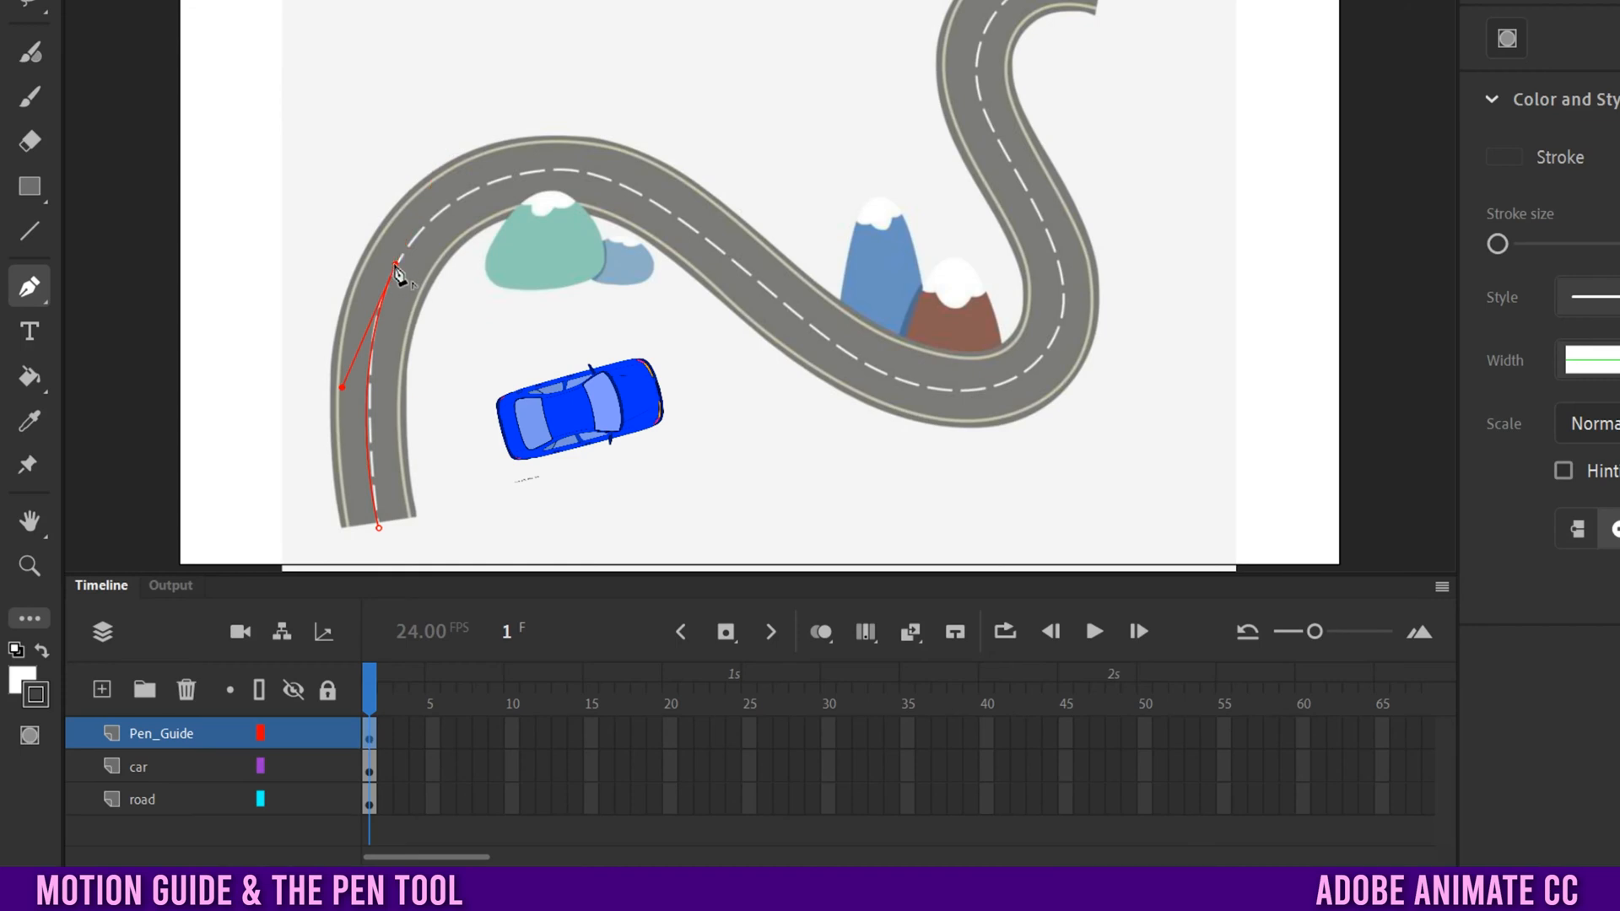
mouse_move(467, 140)
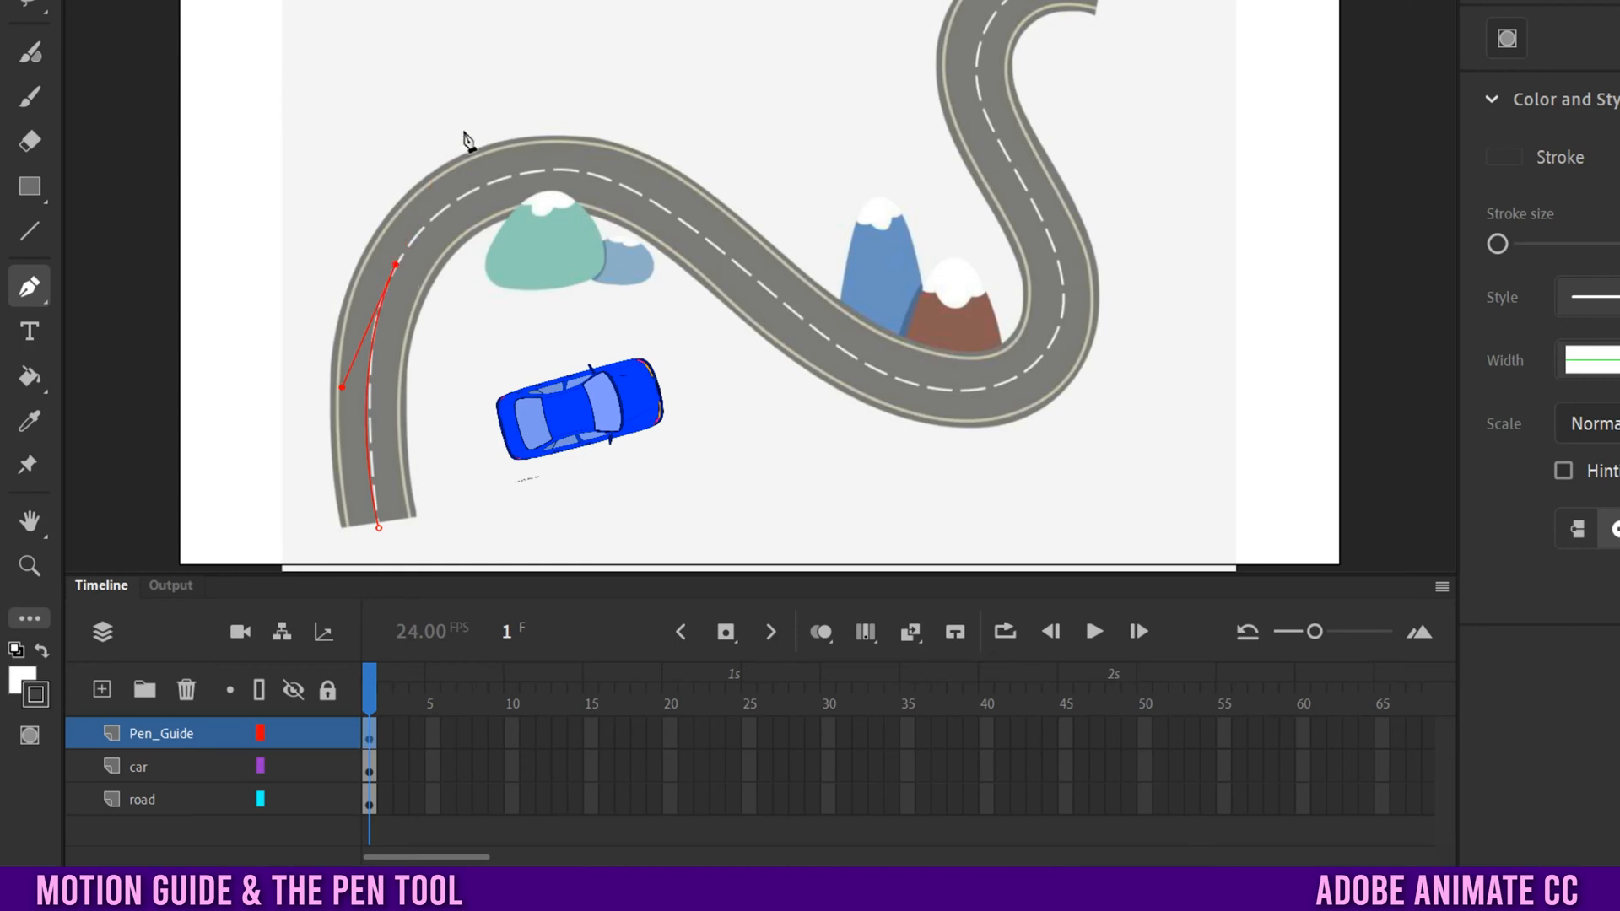
mouse_move(599, 180)
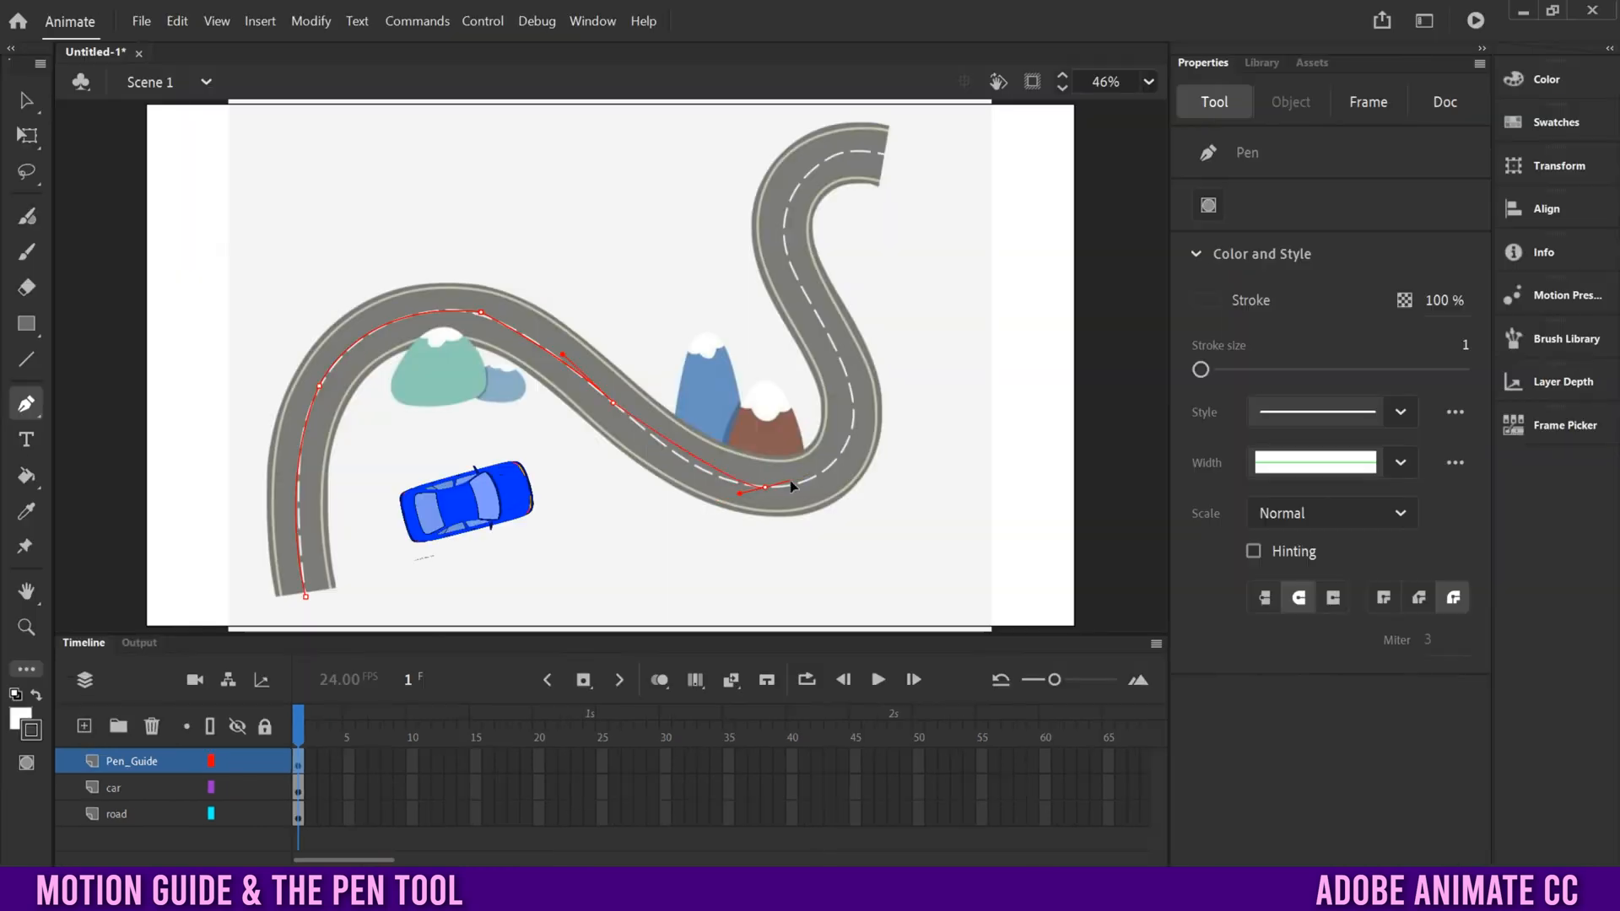
Add another anchor point along the road curve with the Pen Tool.
click(795, 206)
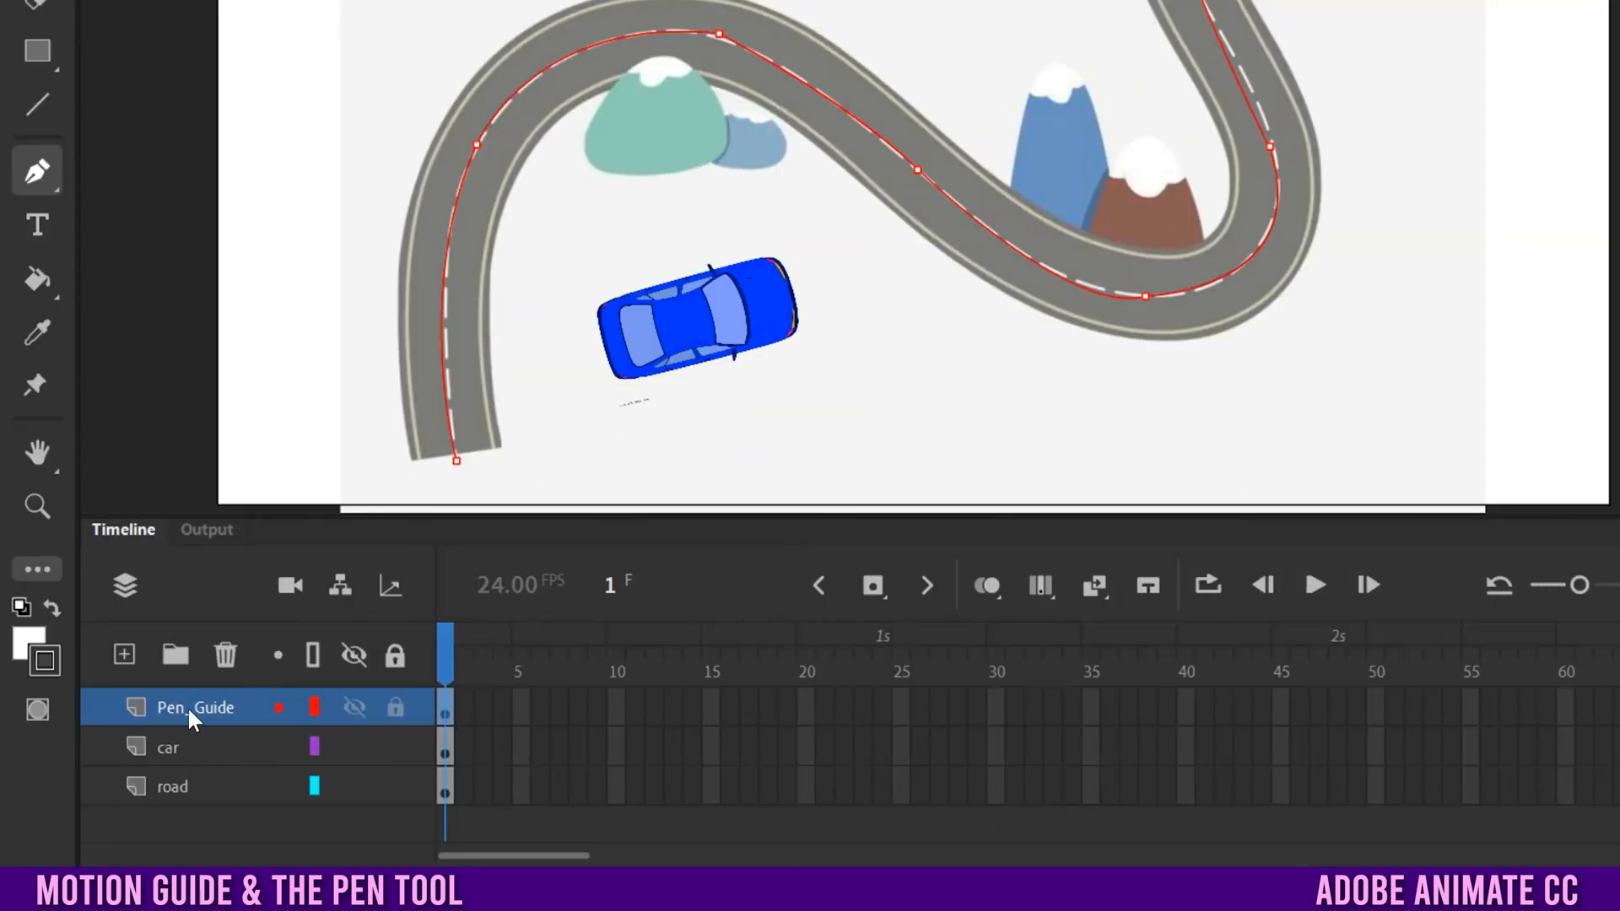
Make Pen_Guide a guide layer and nest the car layer beneath it.
right_click(194, 707)
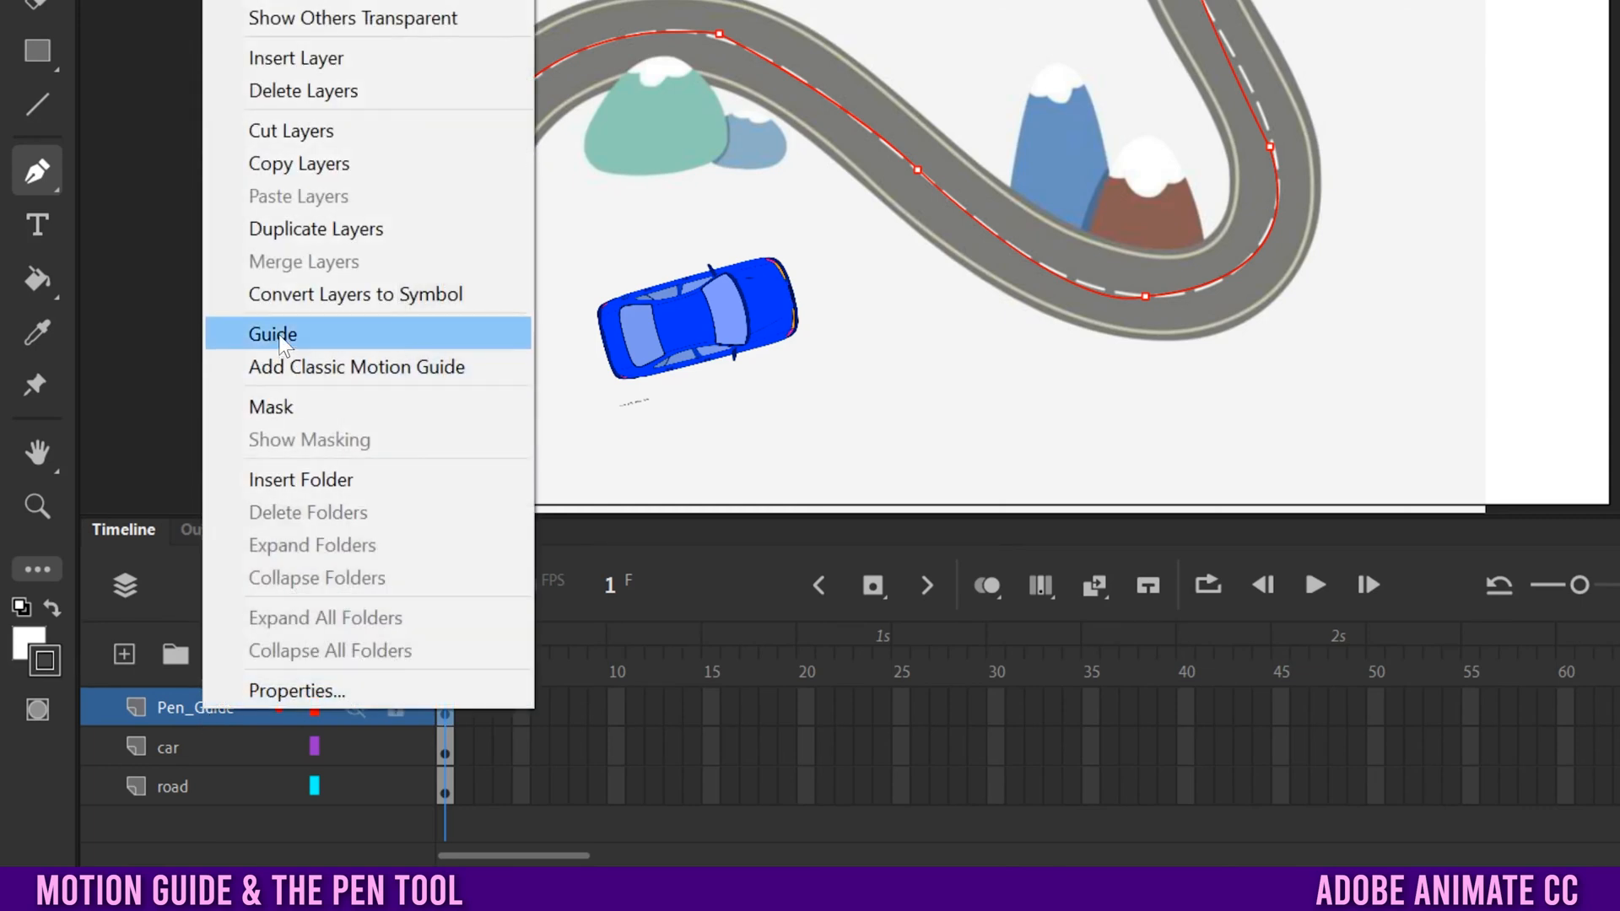
click(273, 335)
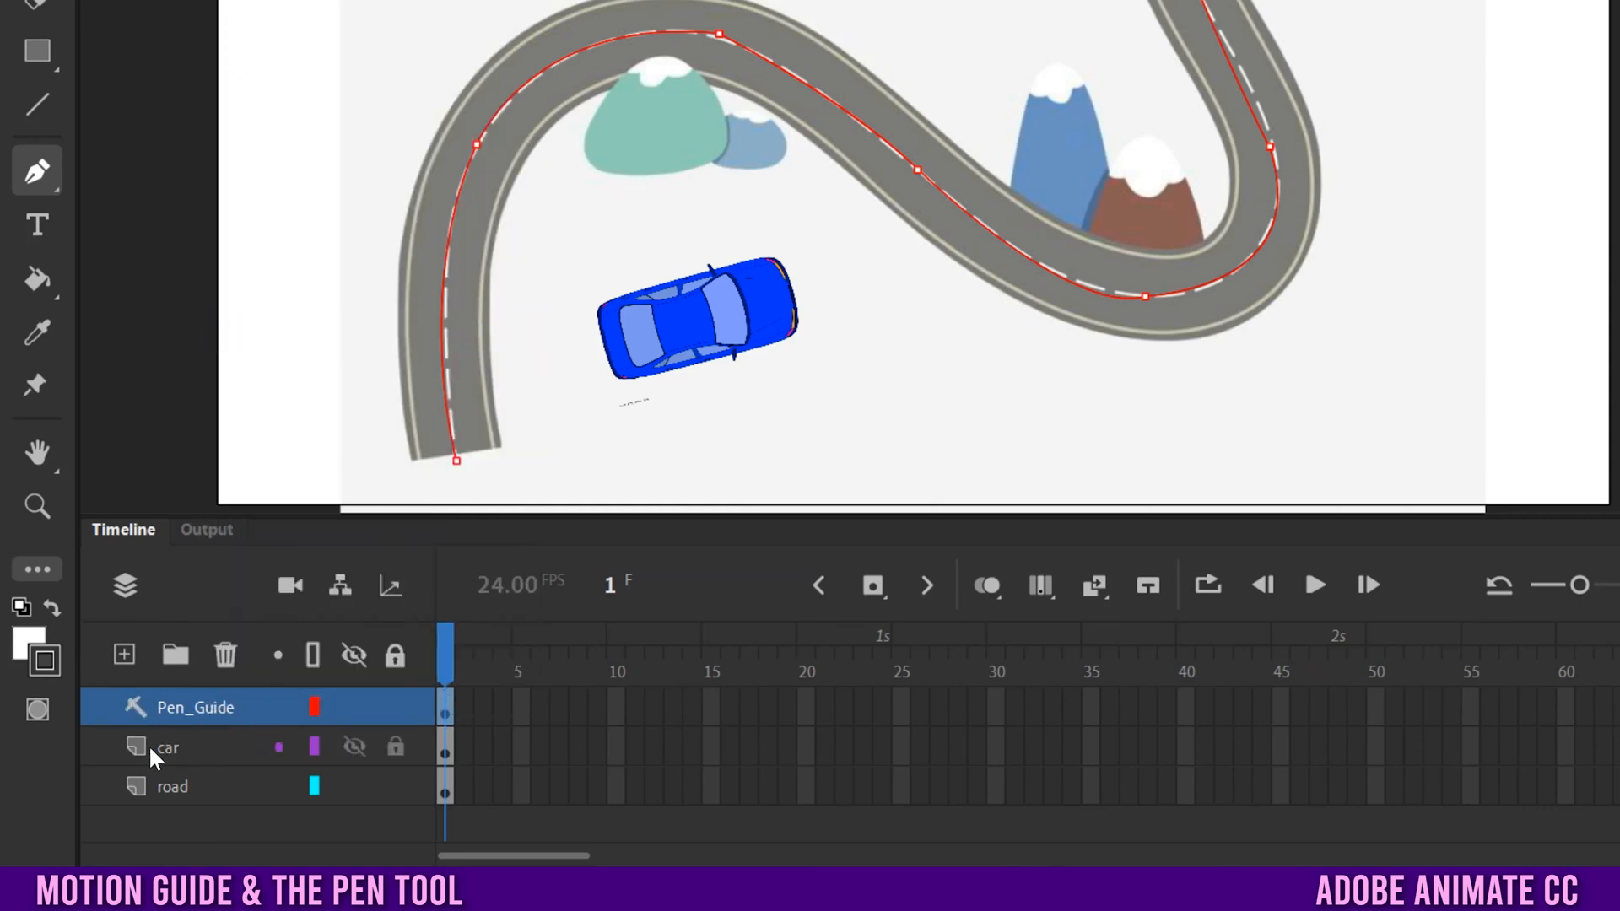
click(167, 747)
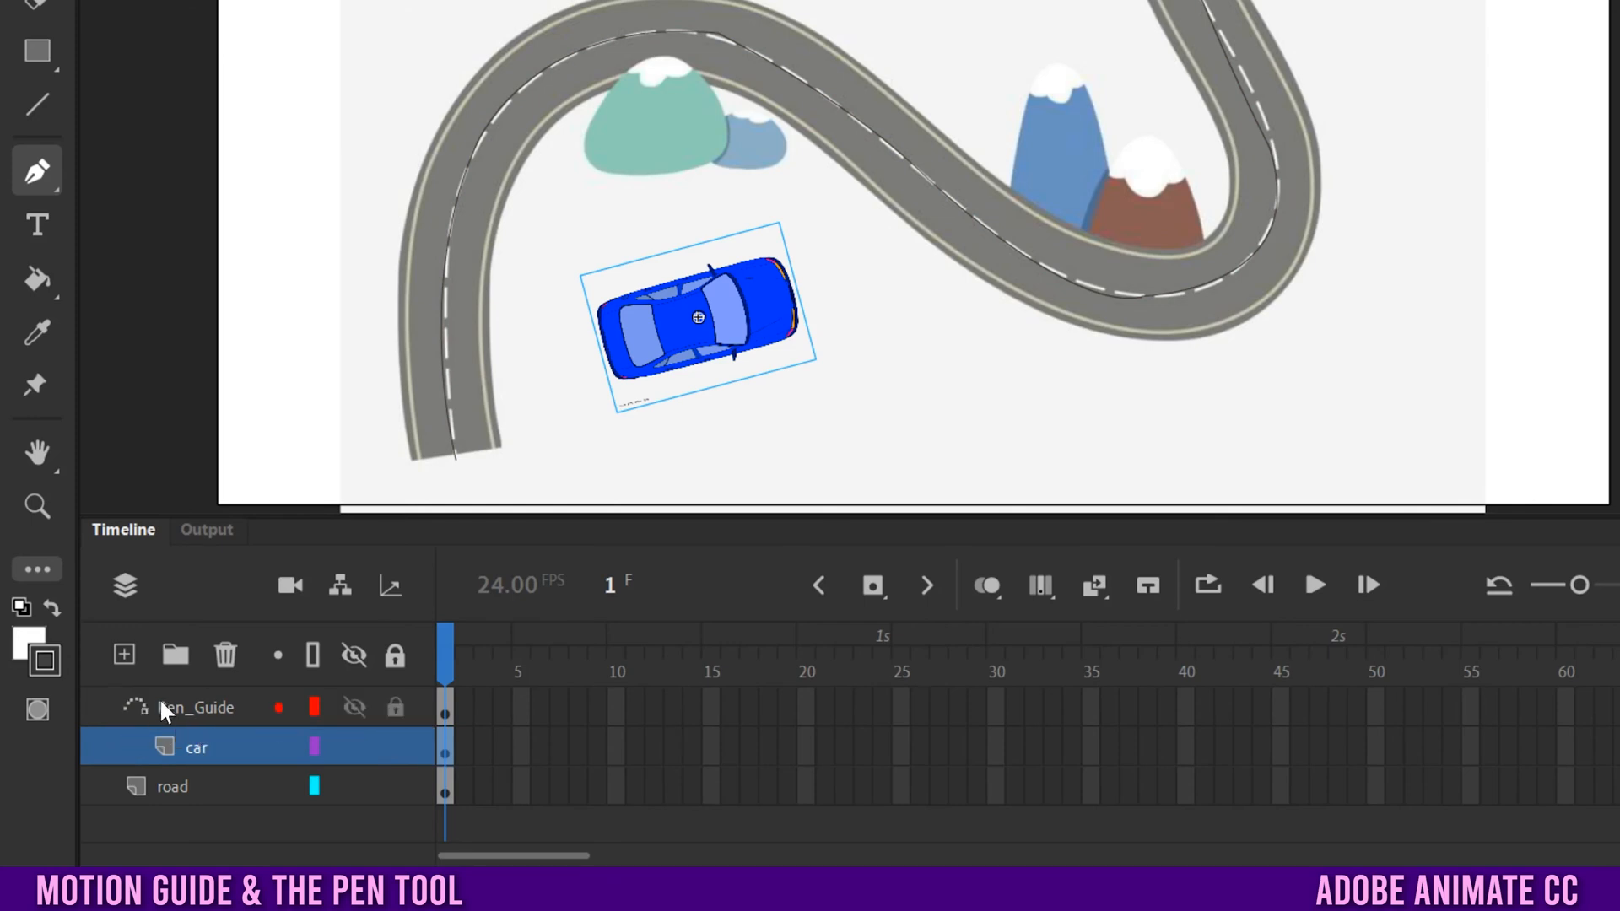
mouse_move(153, 721)
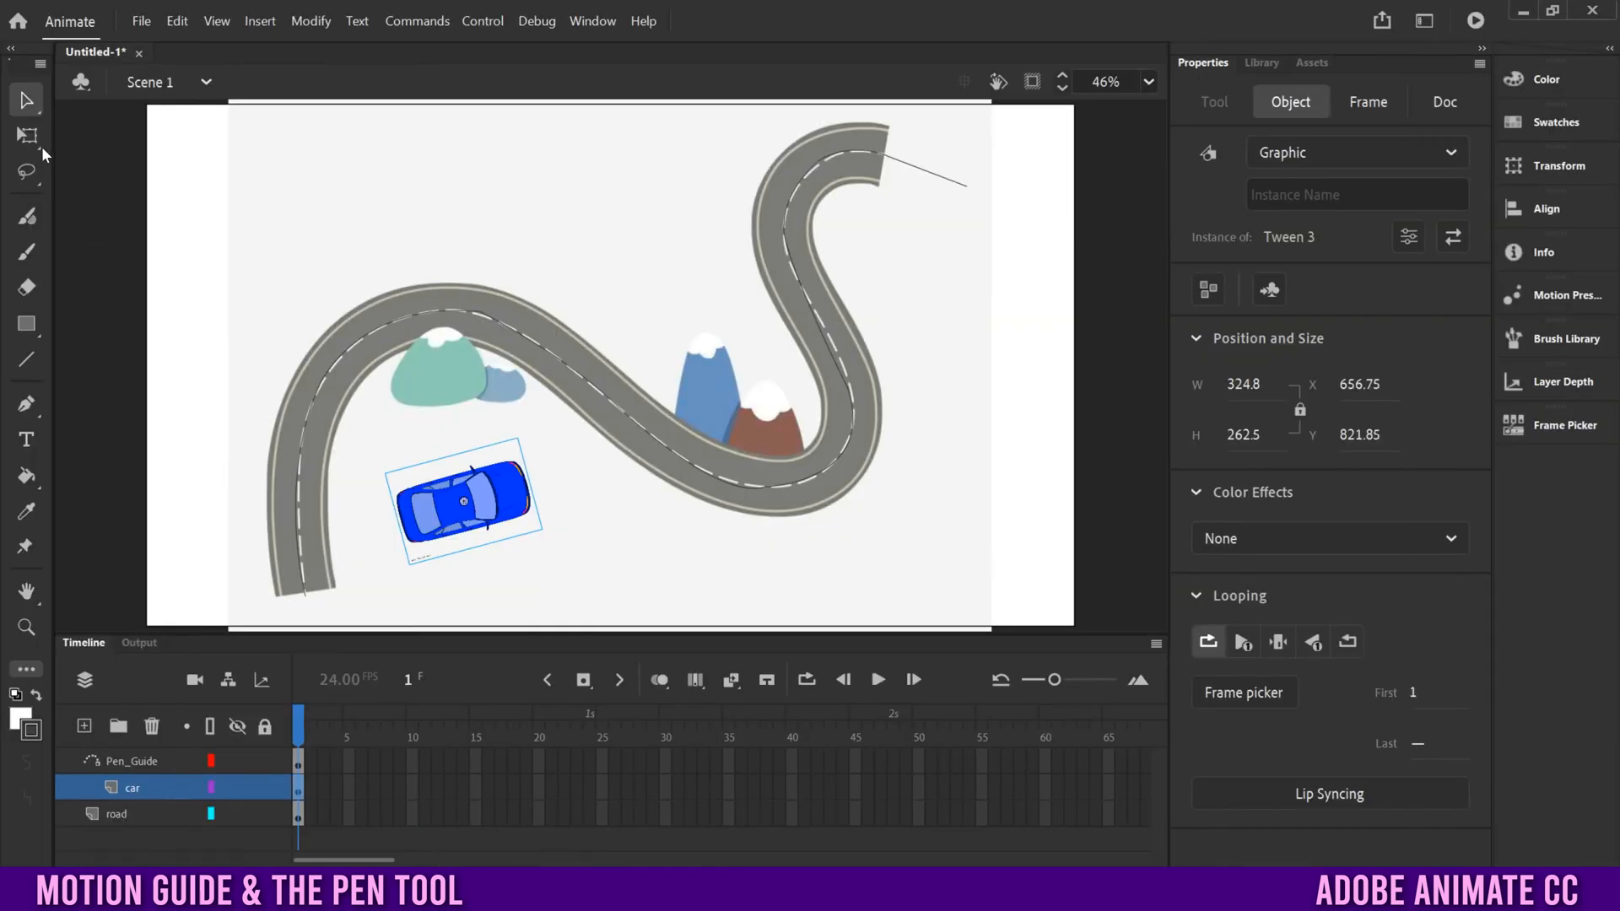
Switch to the Free Transform Tool to rotate and position the car.
click(25, 135)
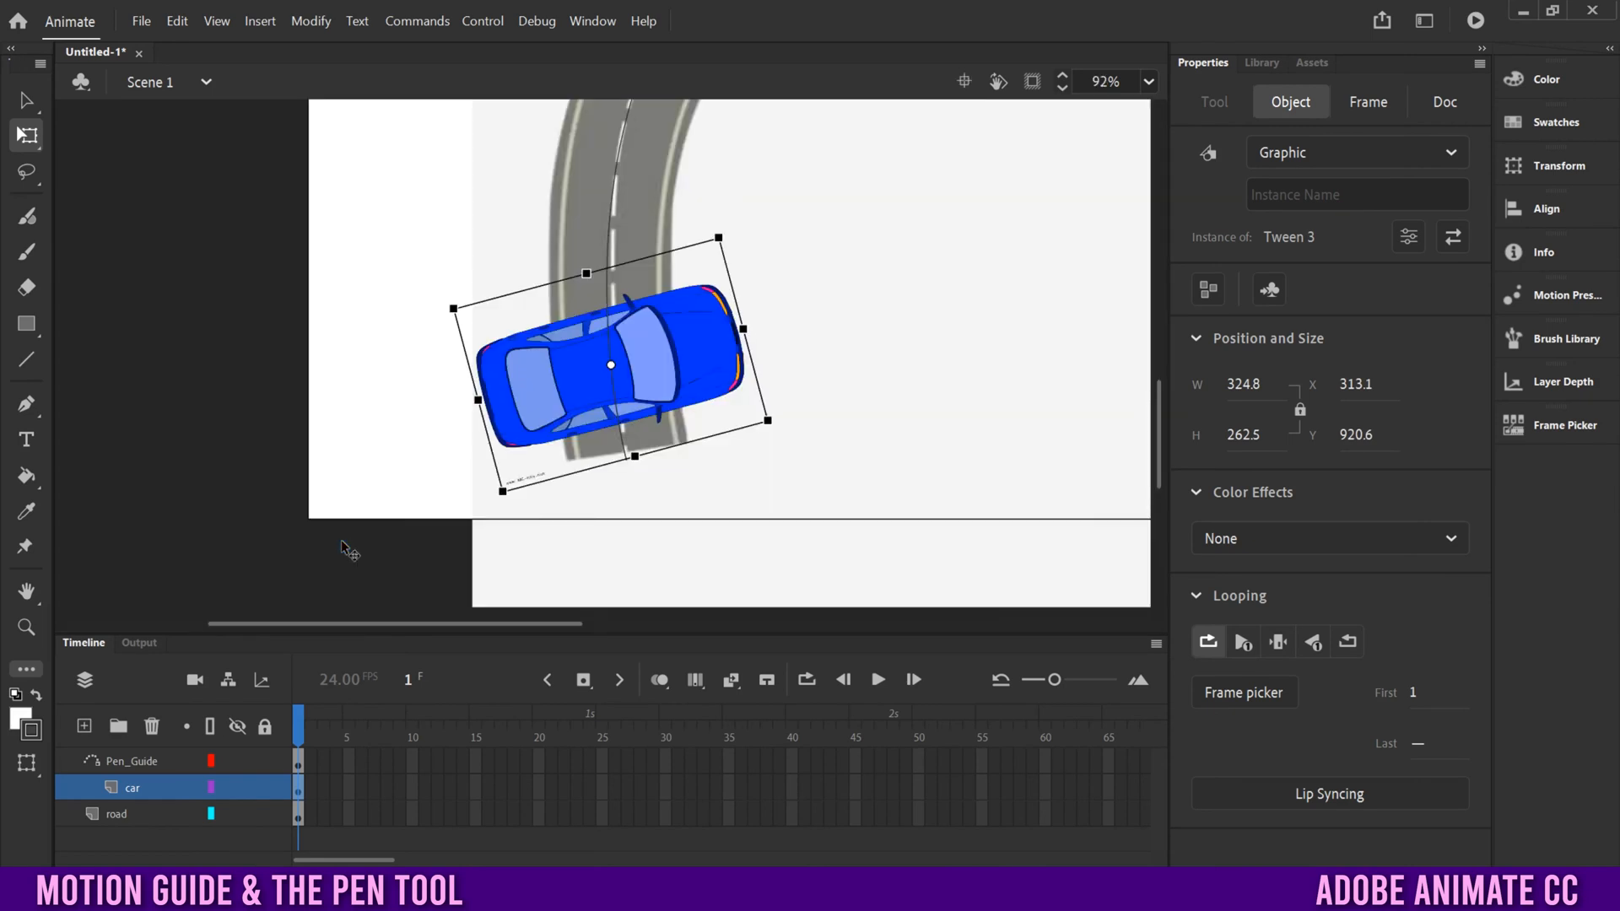
mouse_move(654, 371)
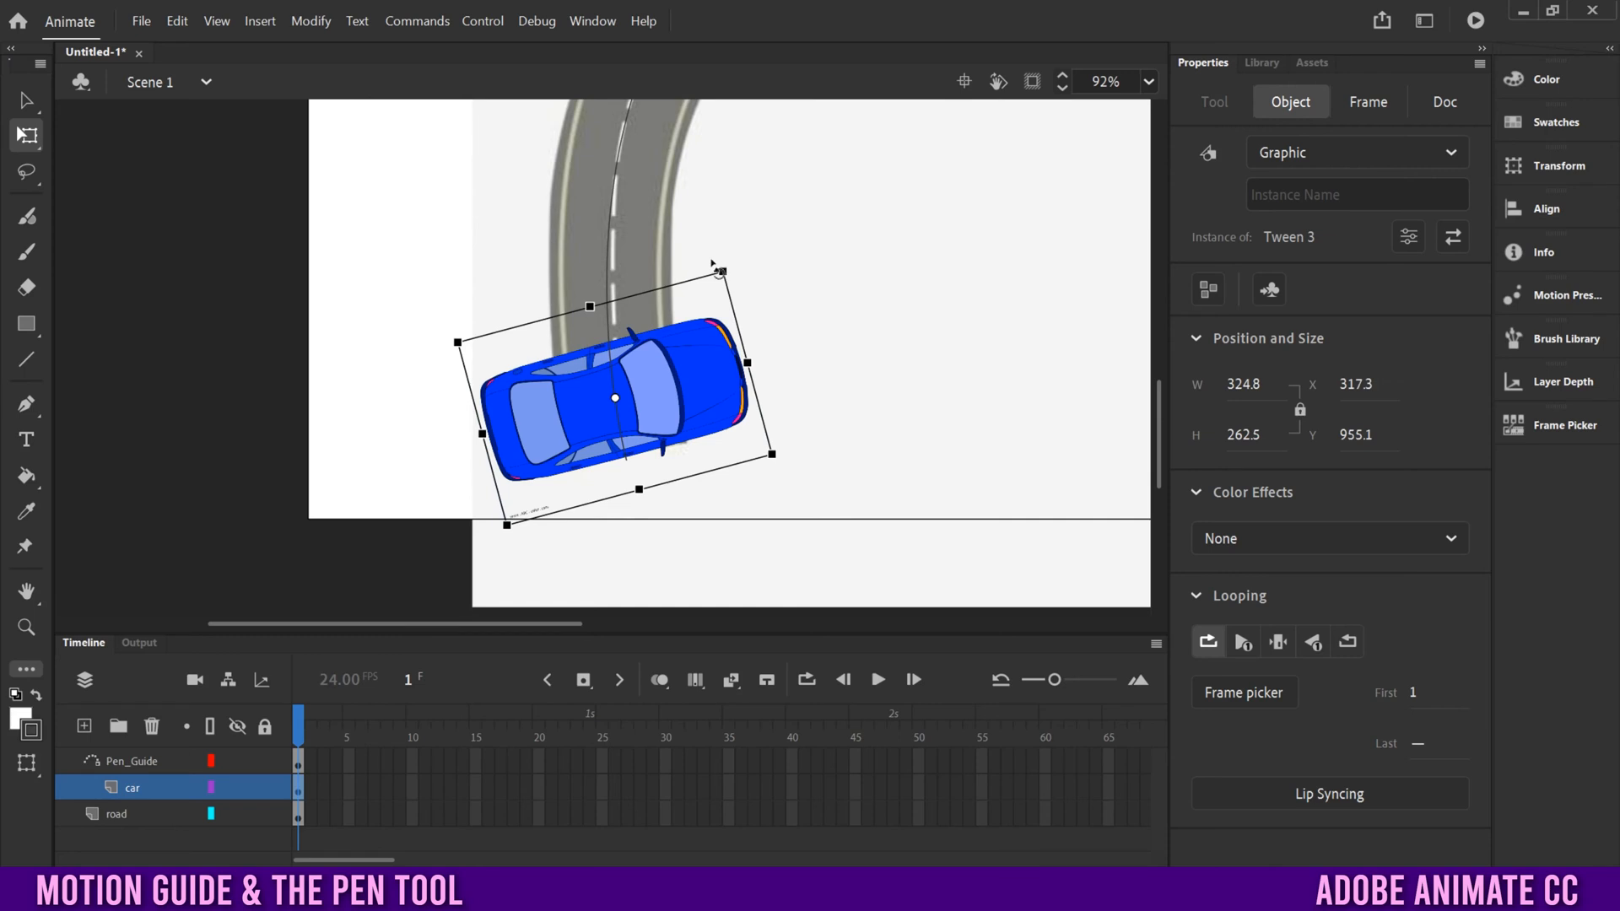
mouse_move(720, 270)
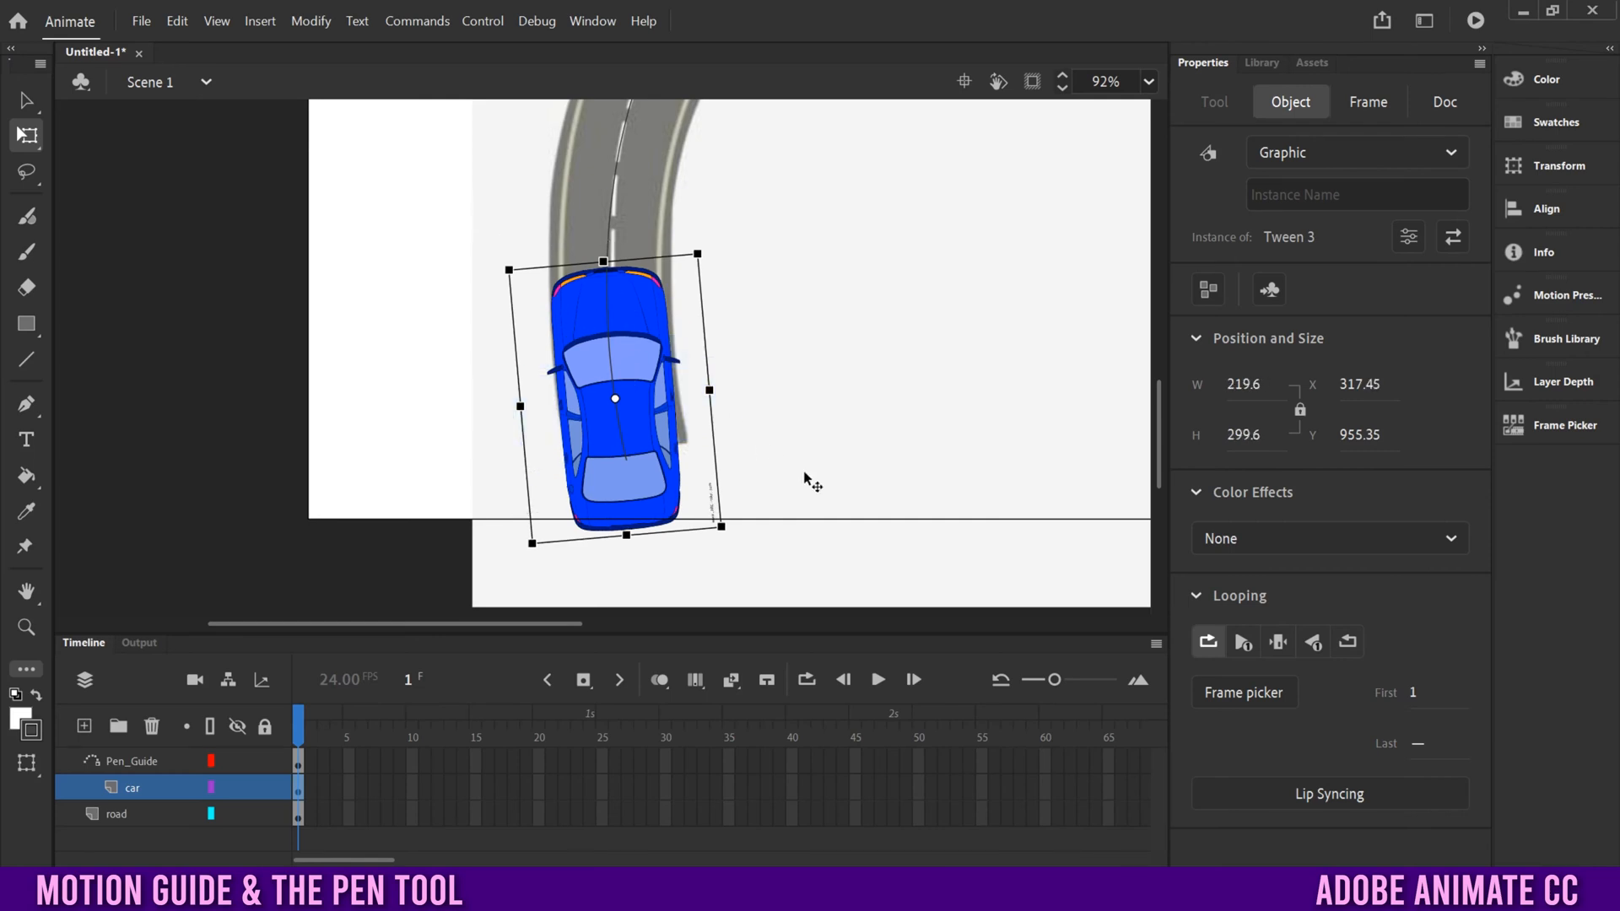
mouse_move(916, 822)
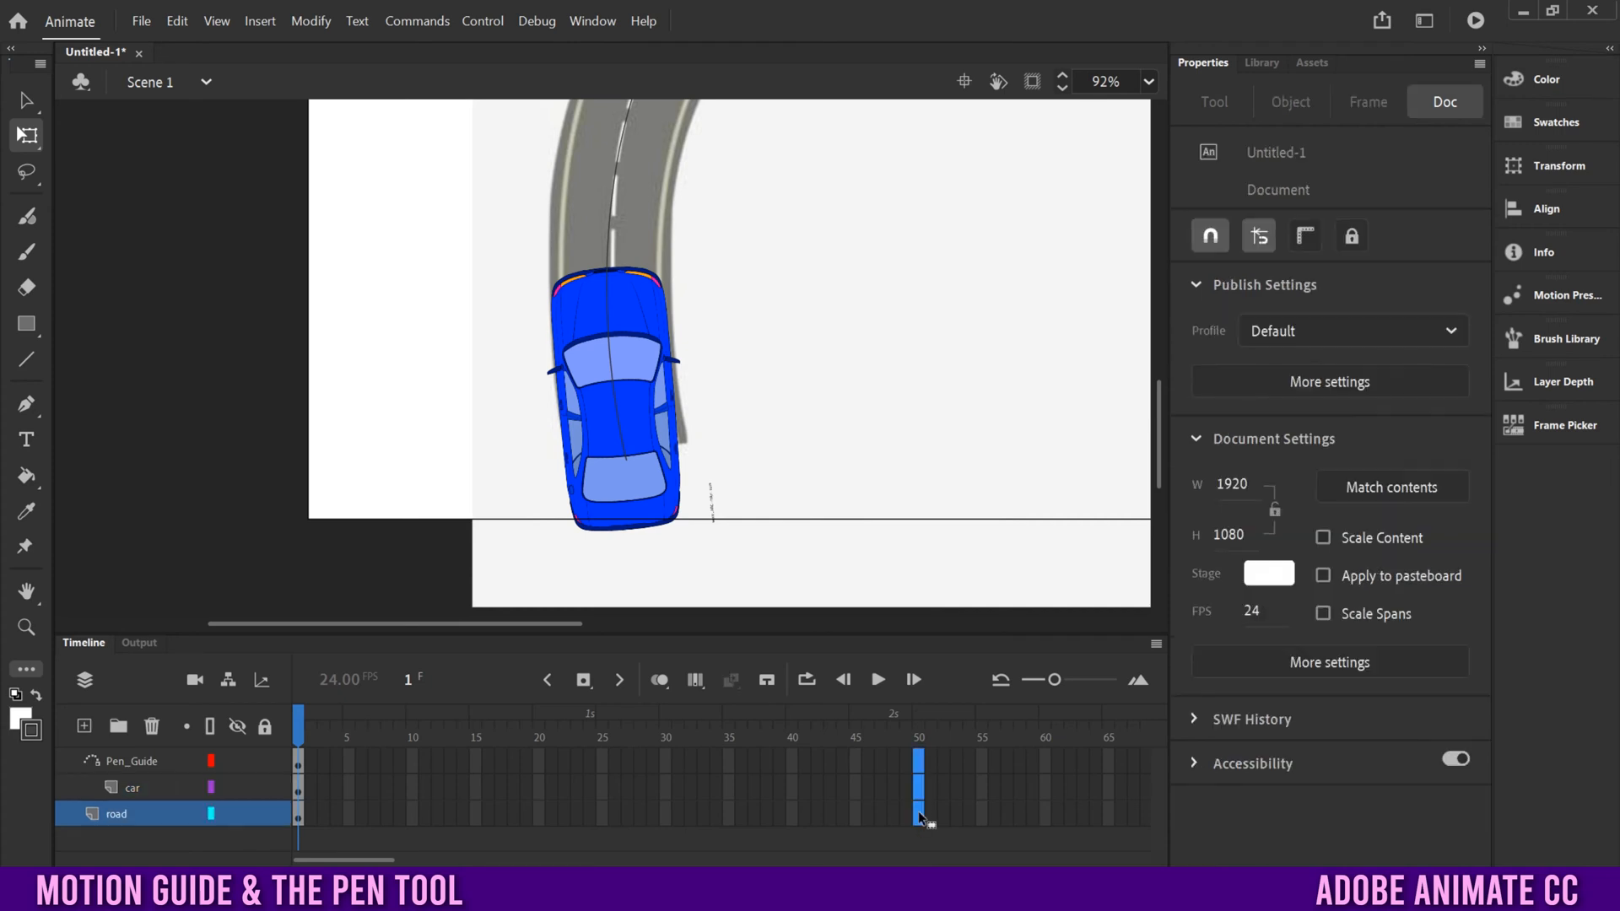
mouse_move(582, 680)
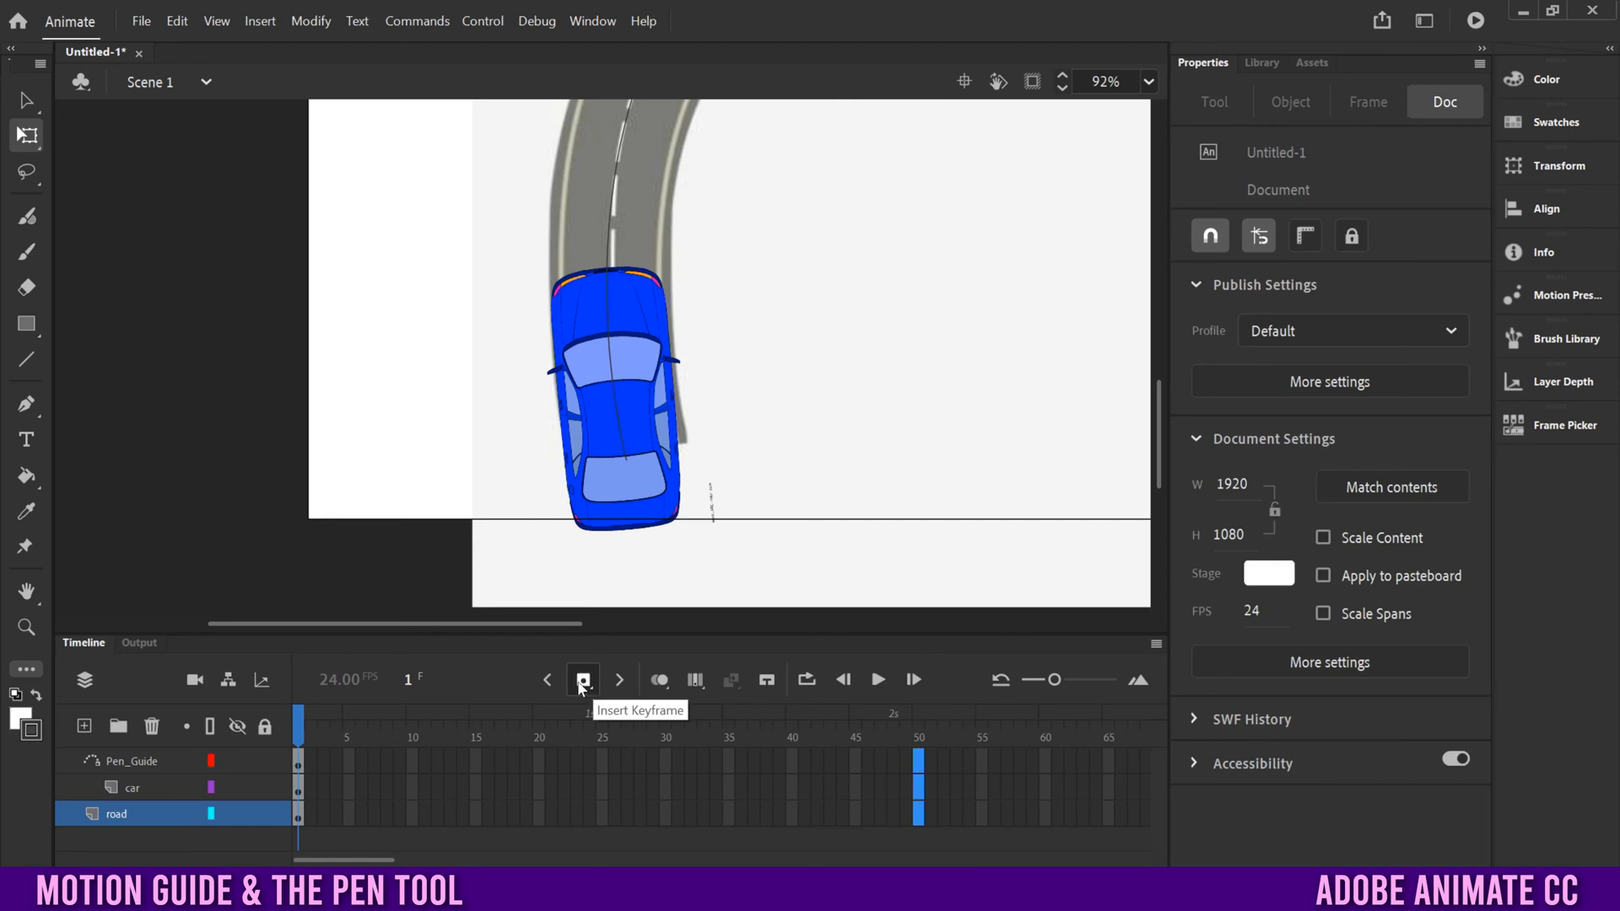
Extend every layer's frames through frame 50.
click(582, 680)
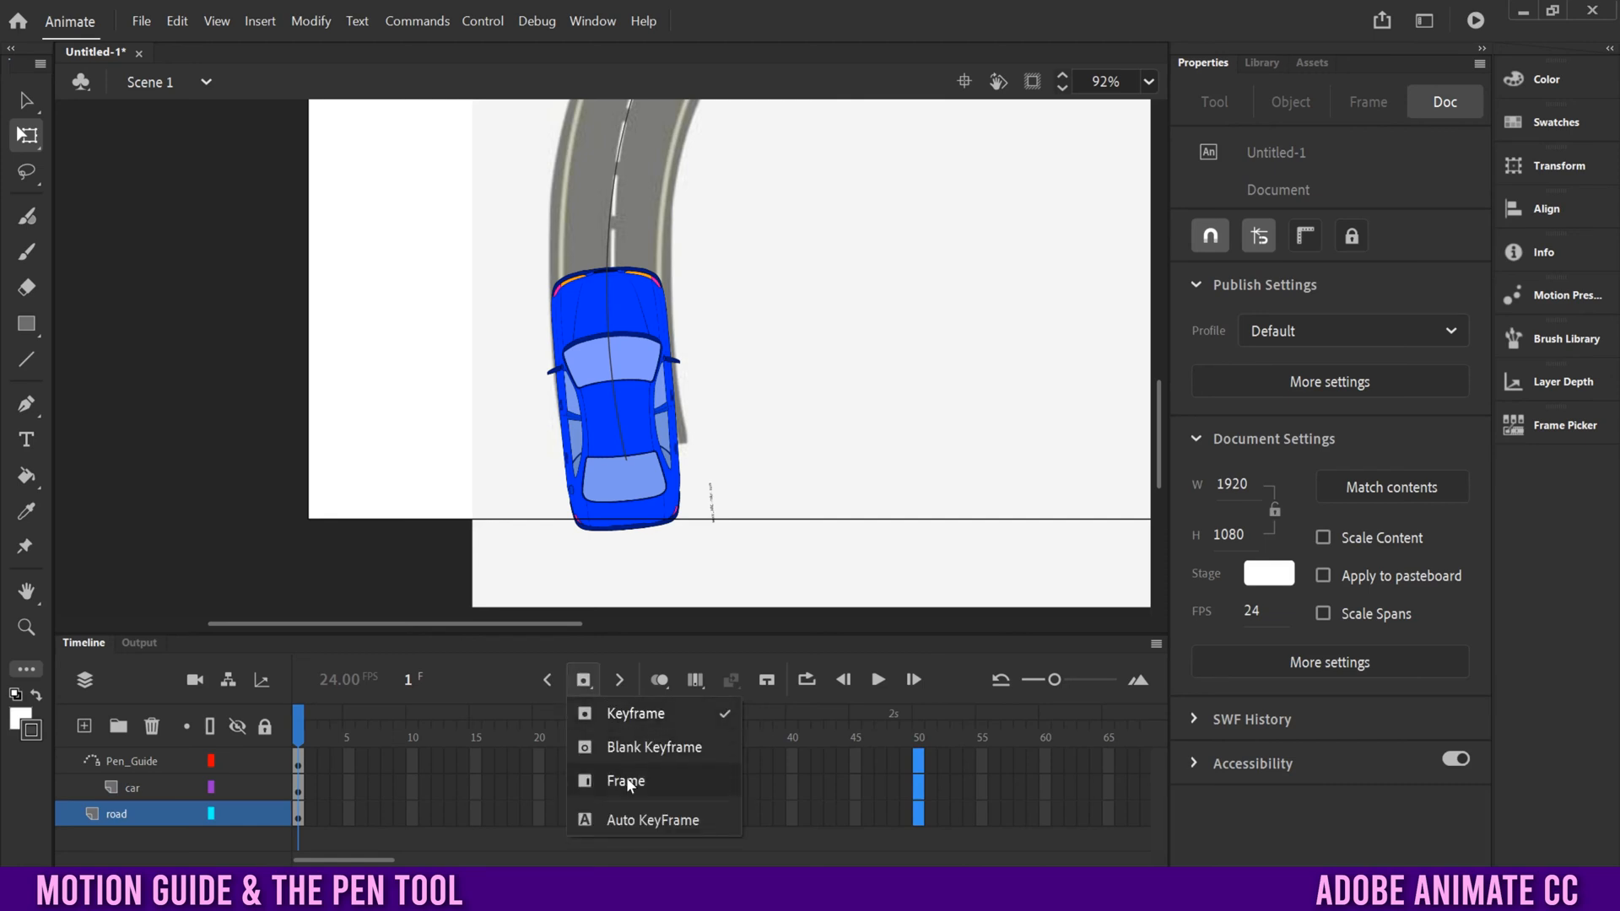
click(626, 779)
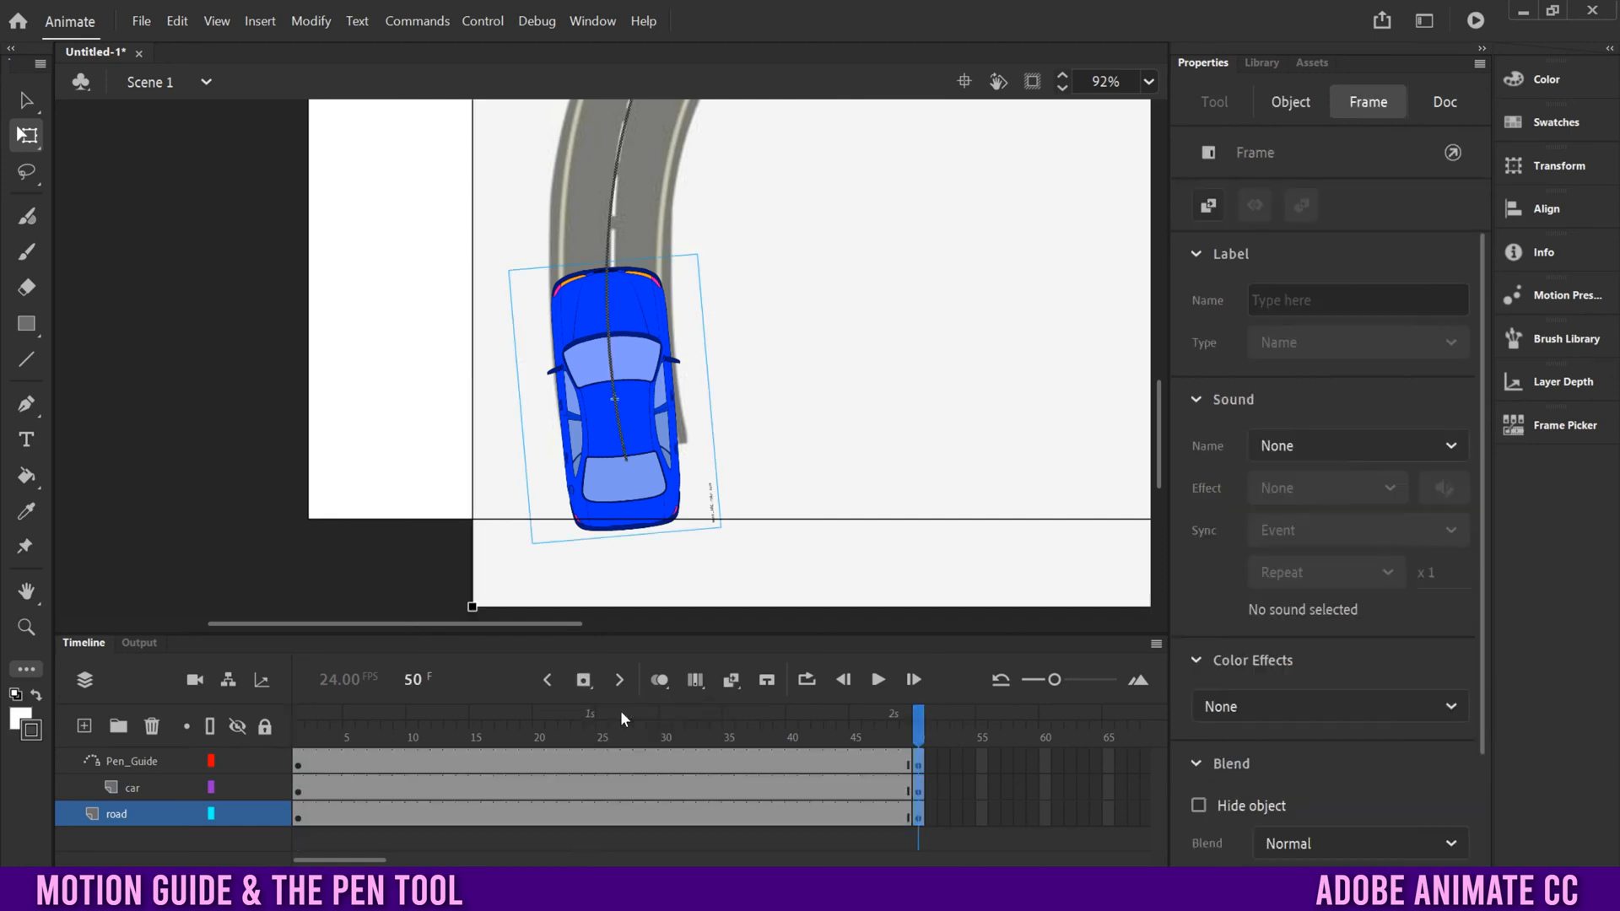
mouse_move(832, 820)
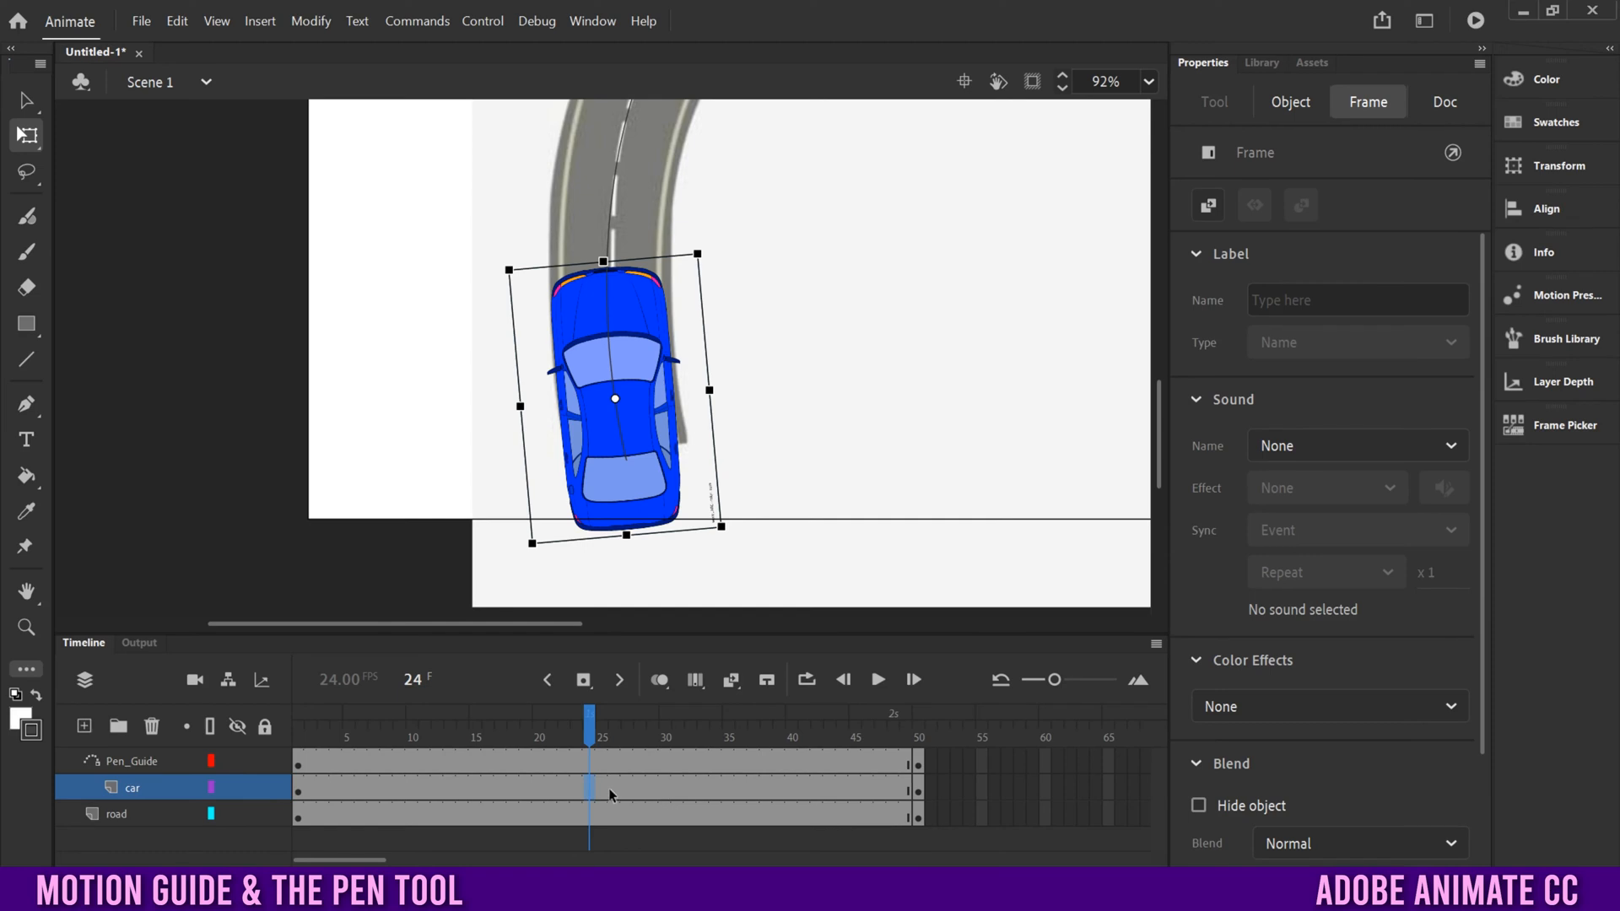
Create a classic tween on the car layer and zoom out to see the whole road.
right_click(589, 789)
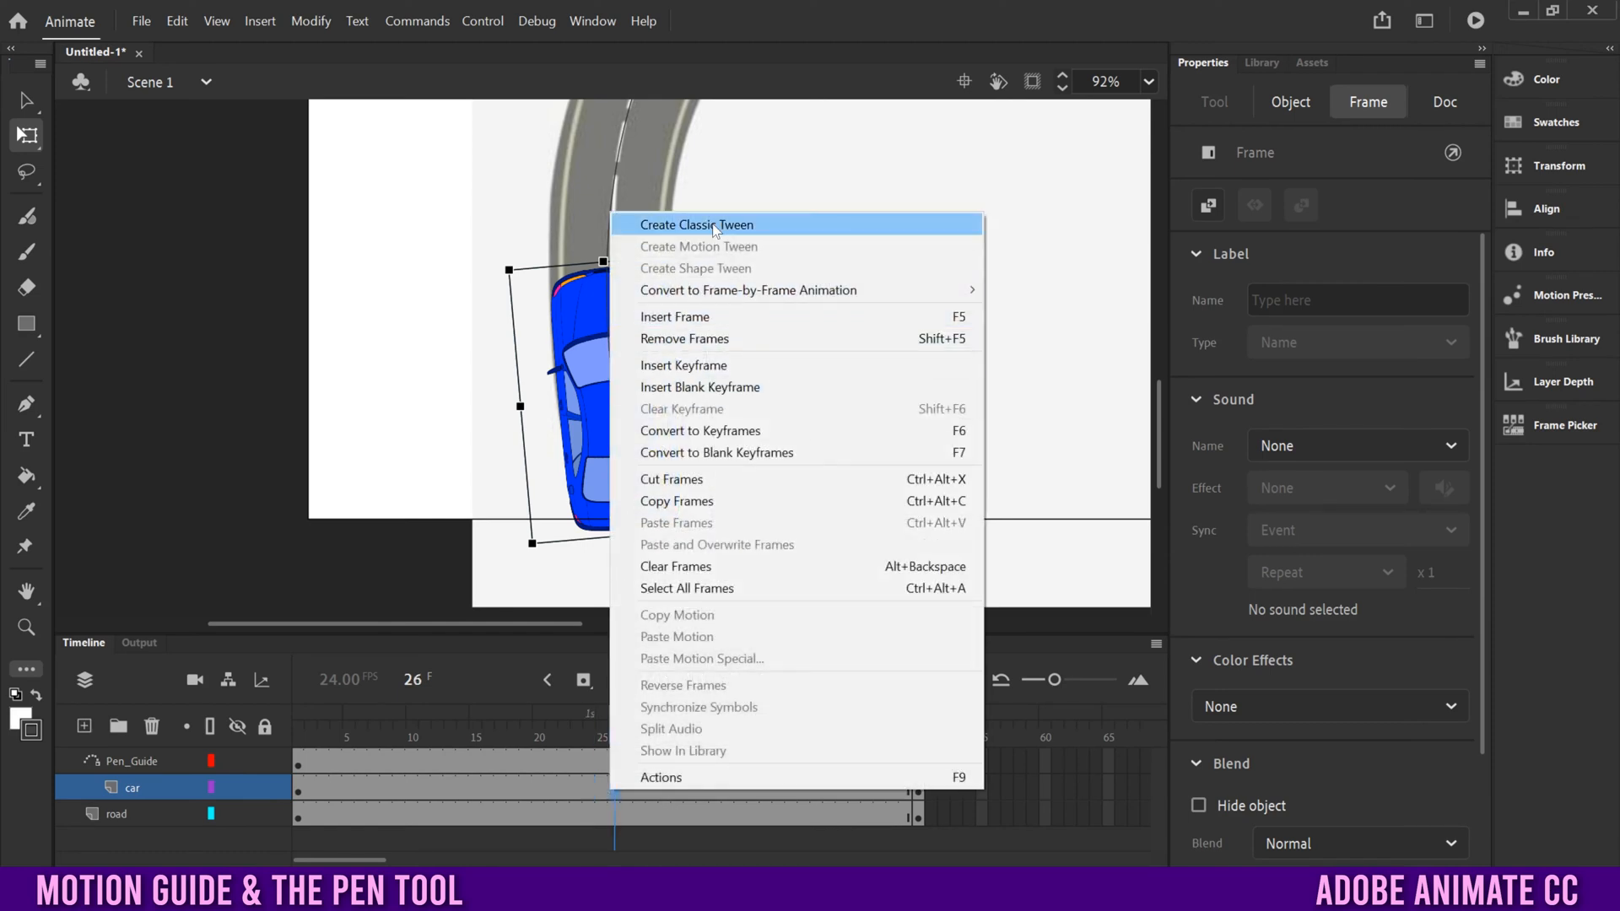
click(697, 224)
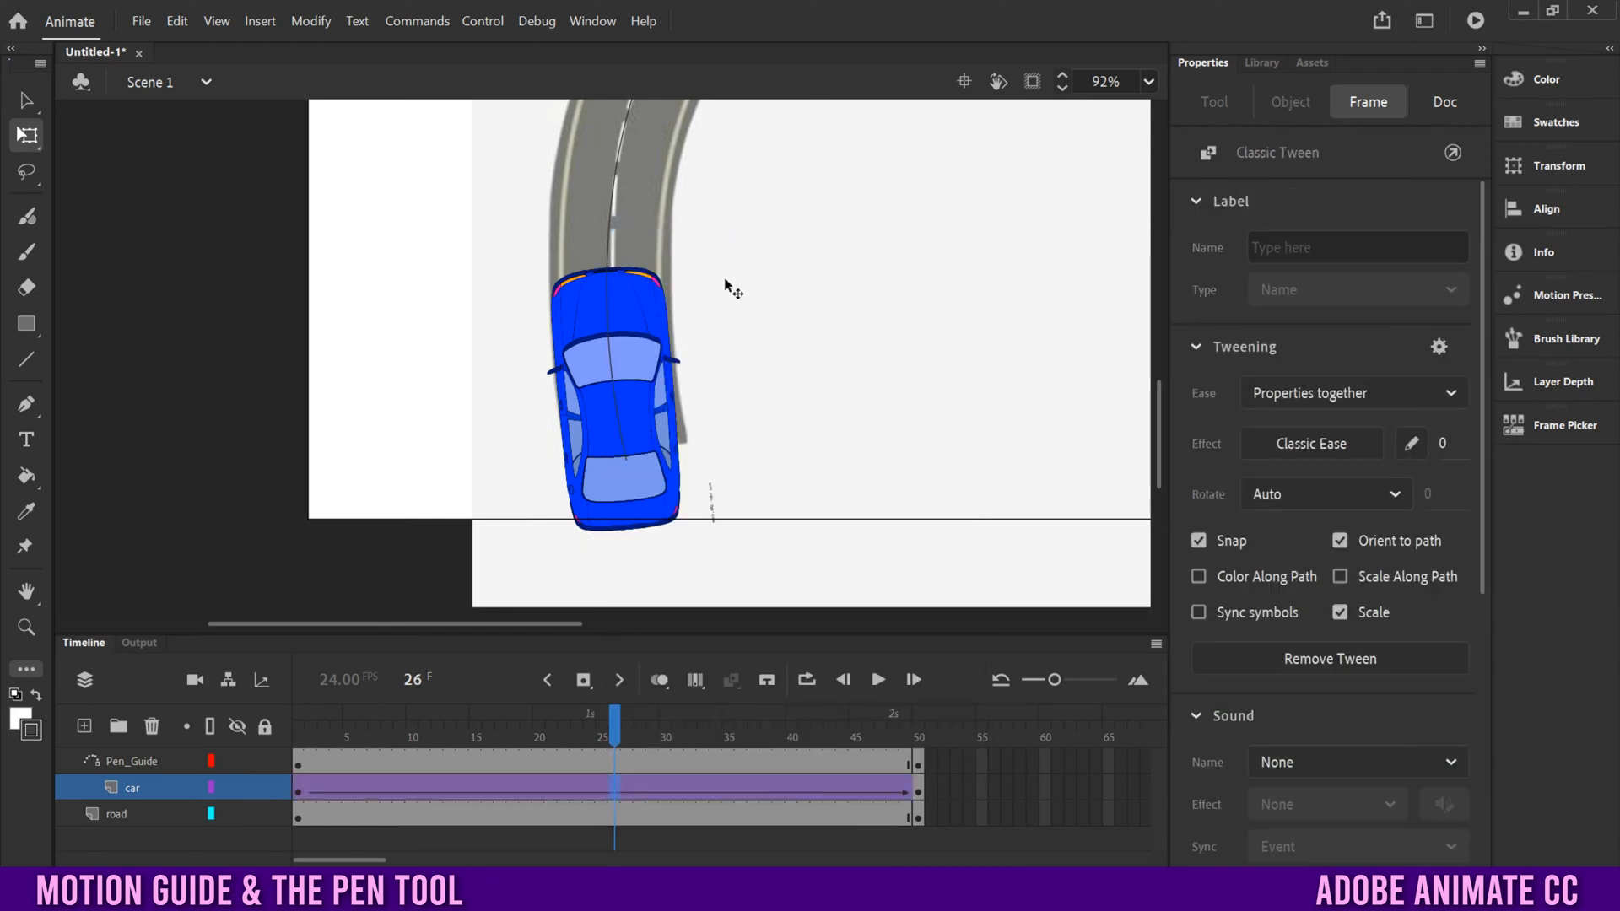
click(1103, 81)
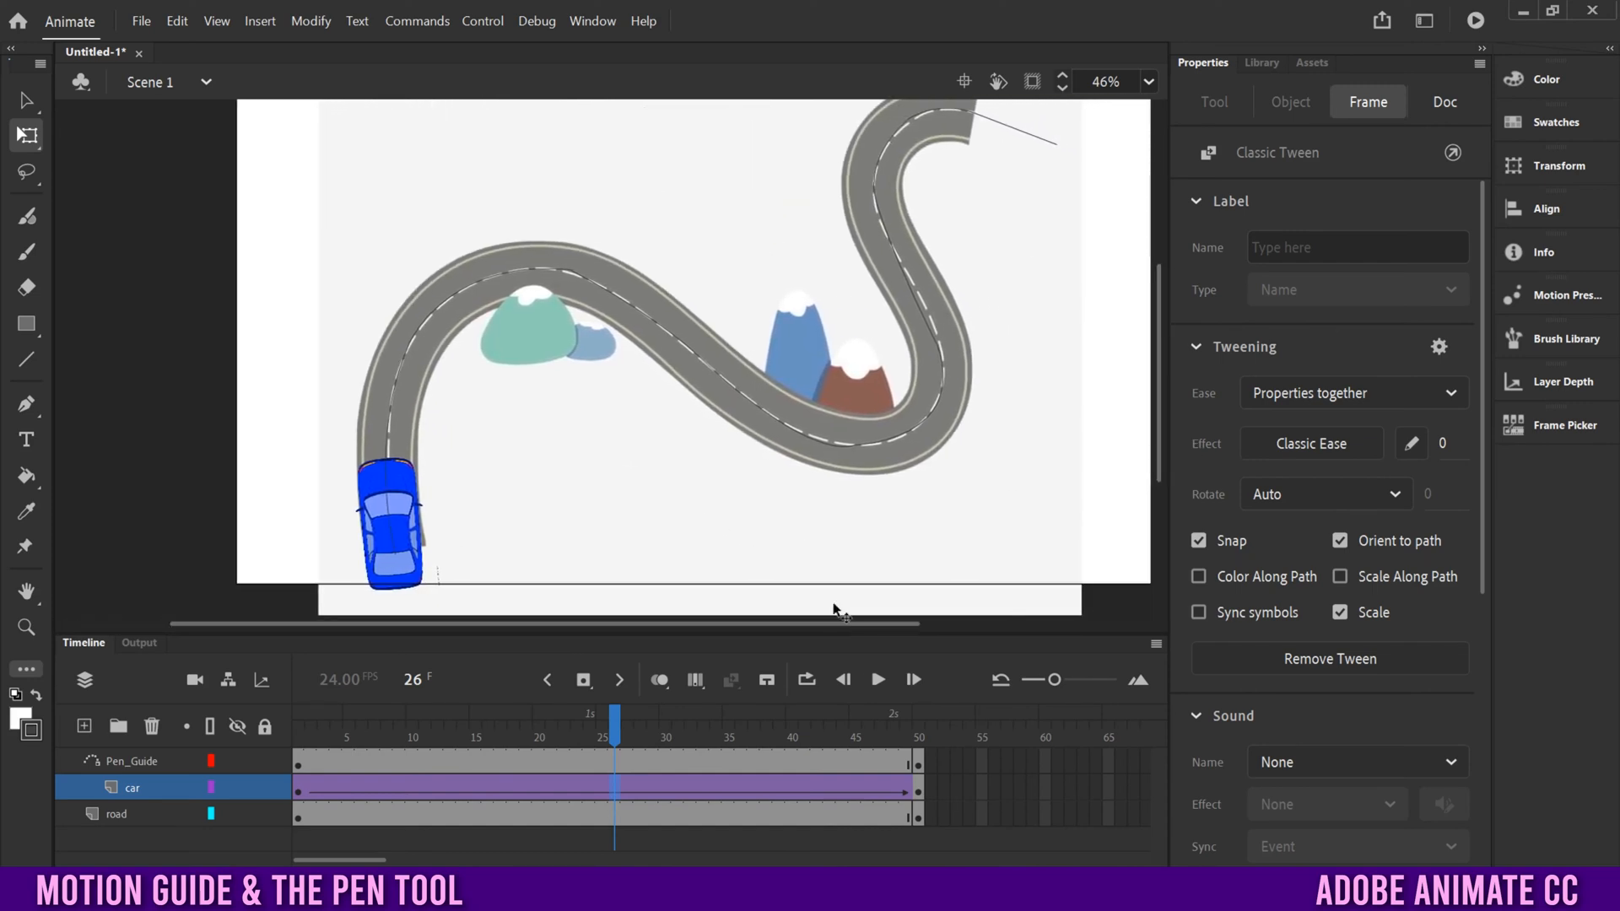
At frame 50, move the car to the road's far end, then return to frame 1.
click(918, 720)
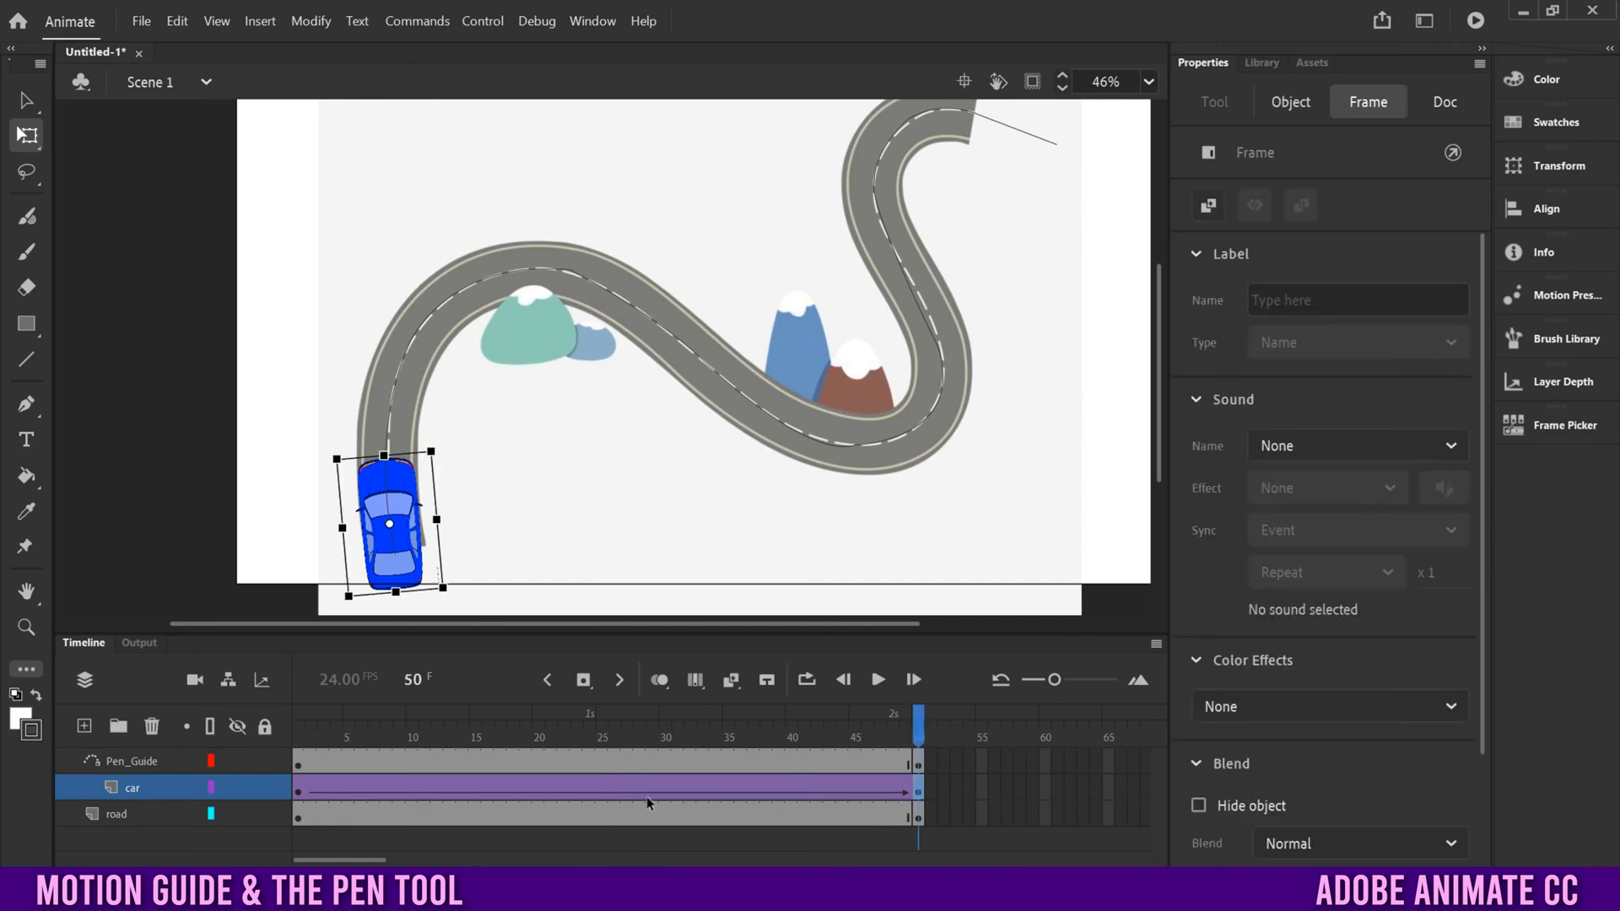
mouse_move(383, 565)
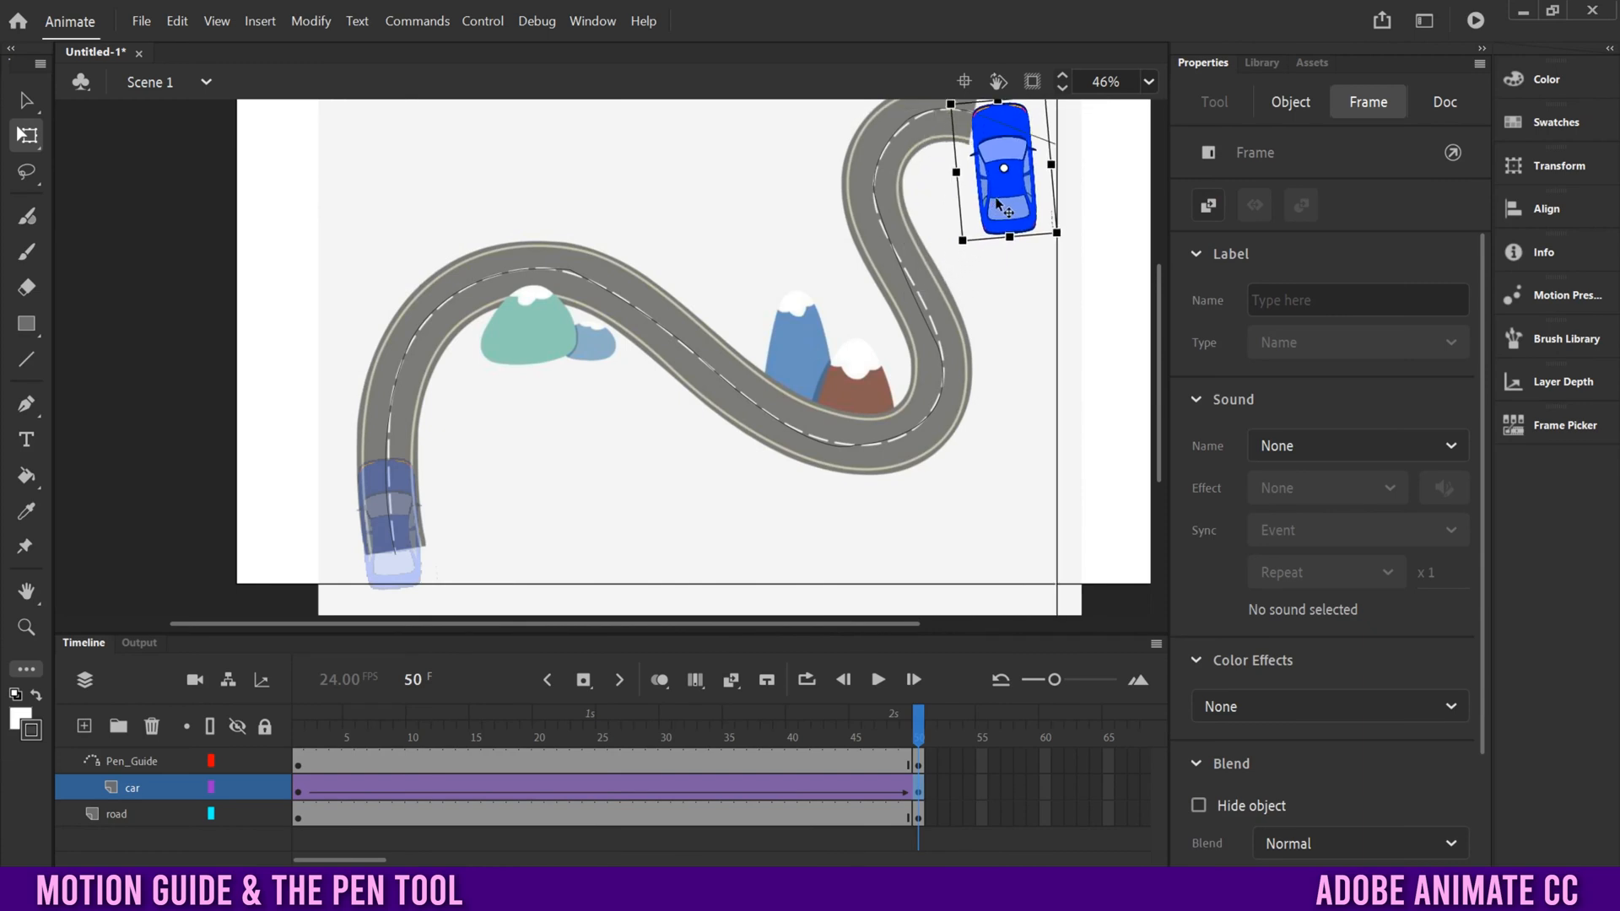
click(1291, 101)
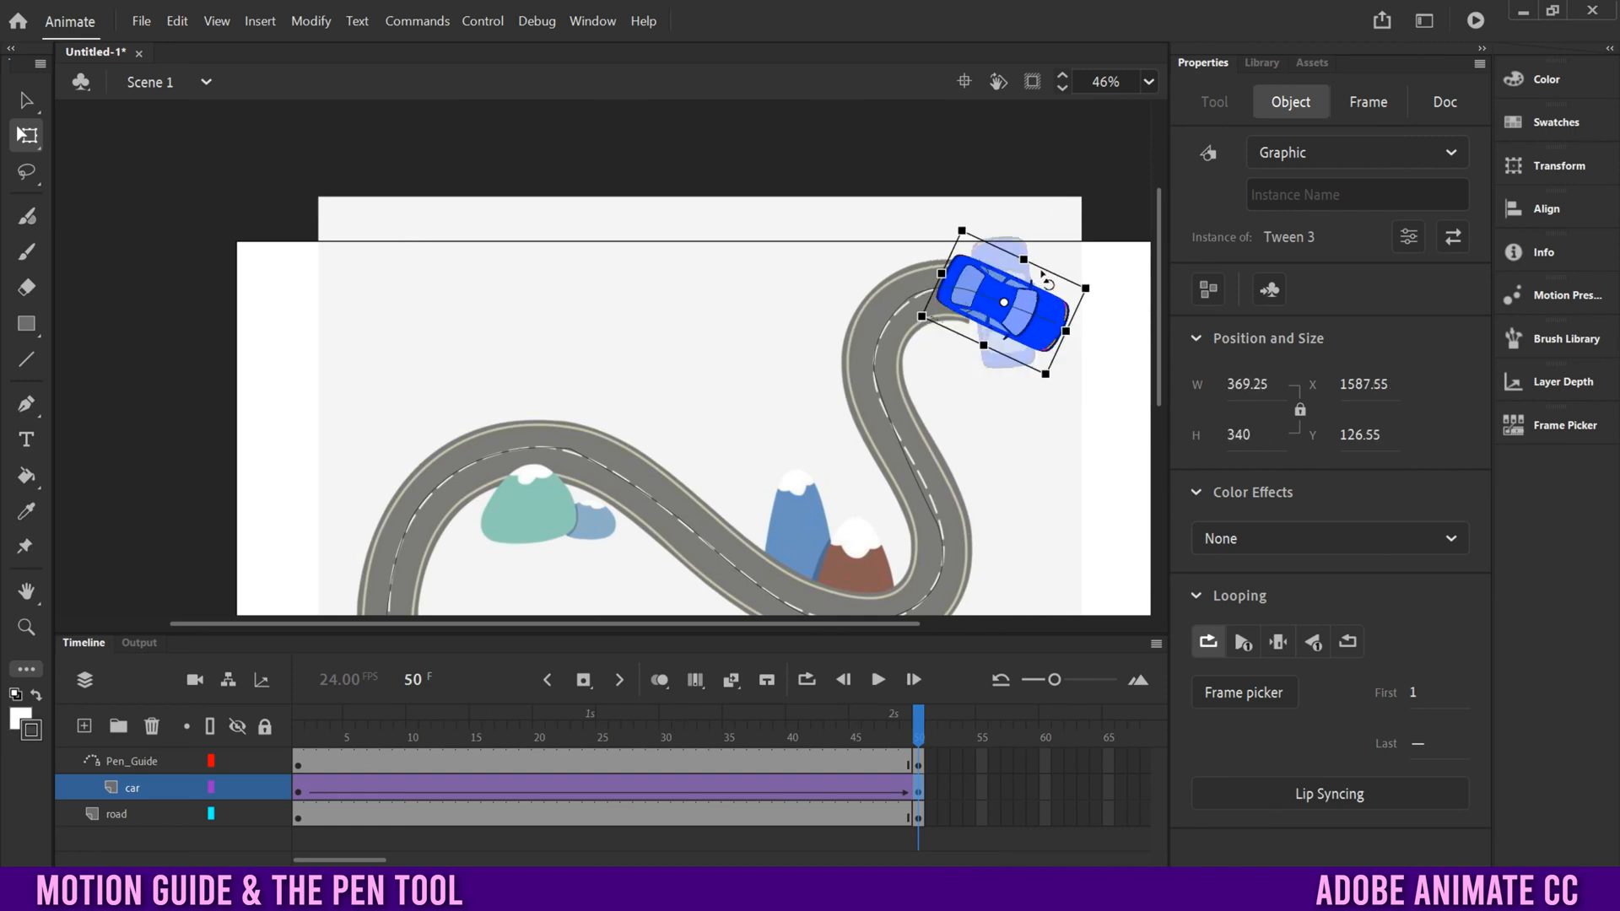
click(310, 724)
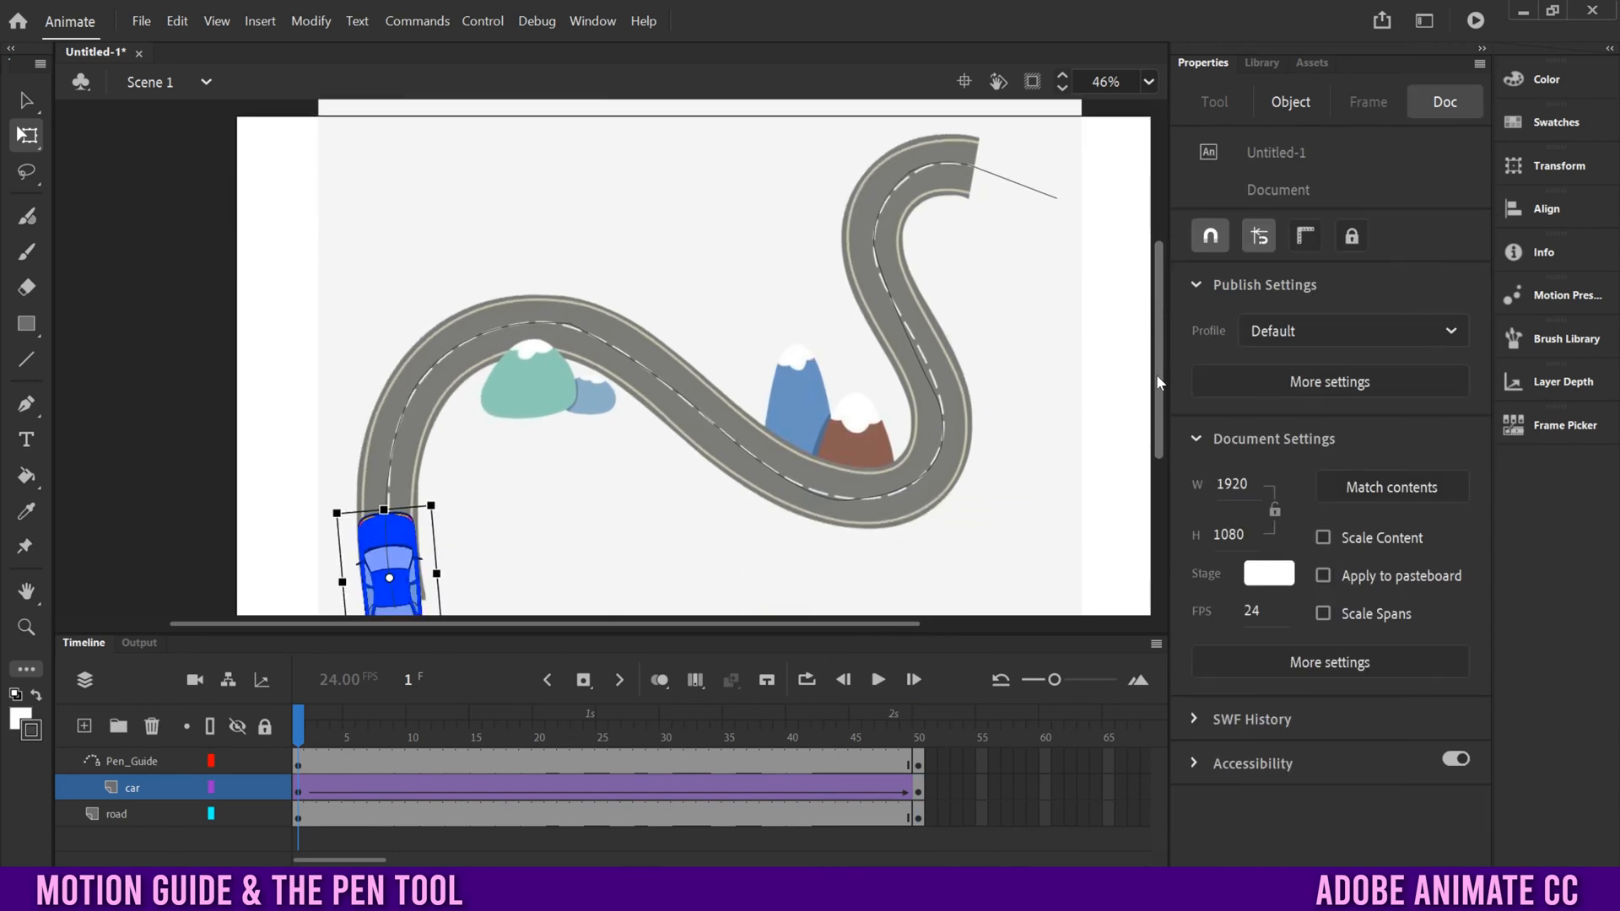
click(877, 679)
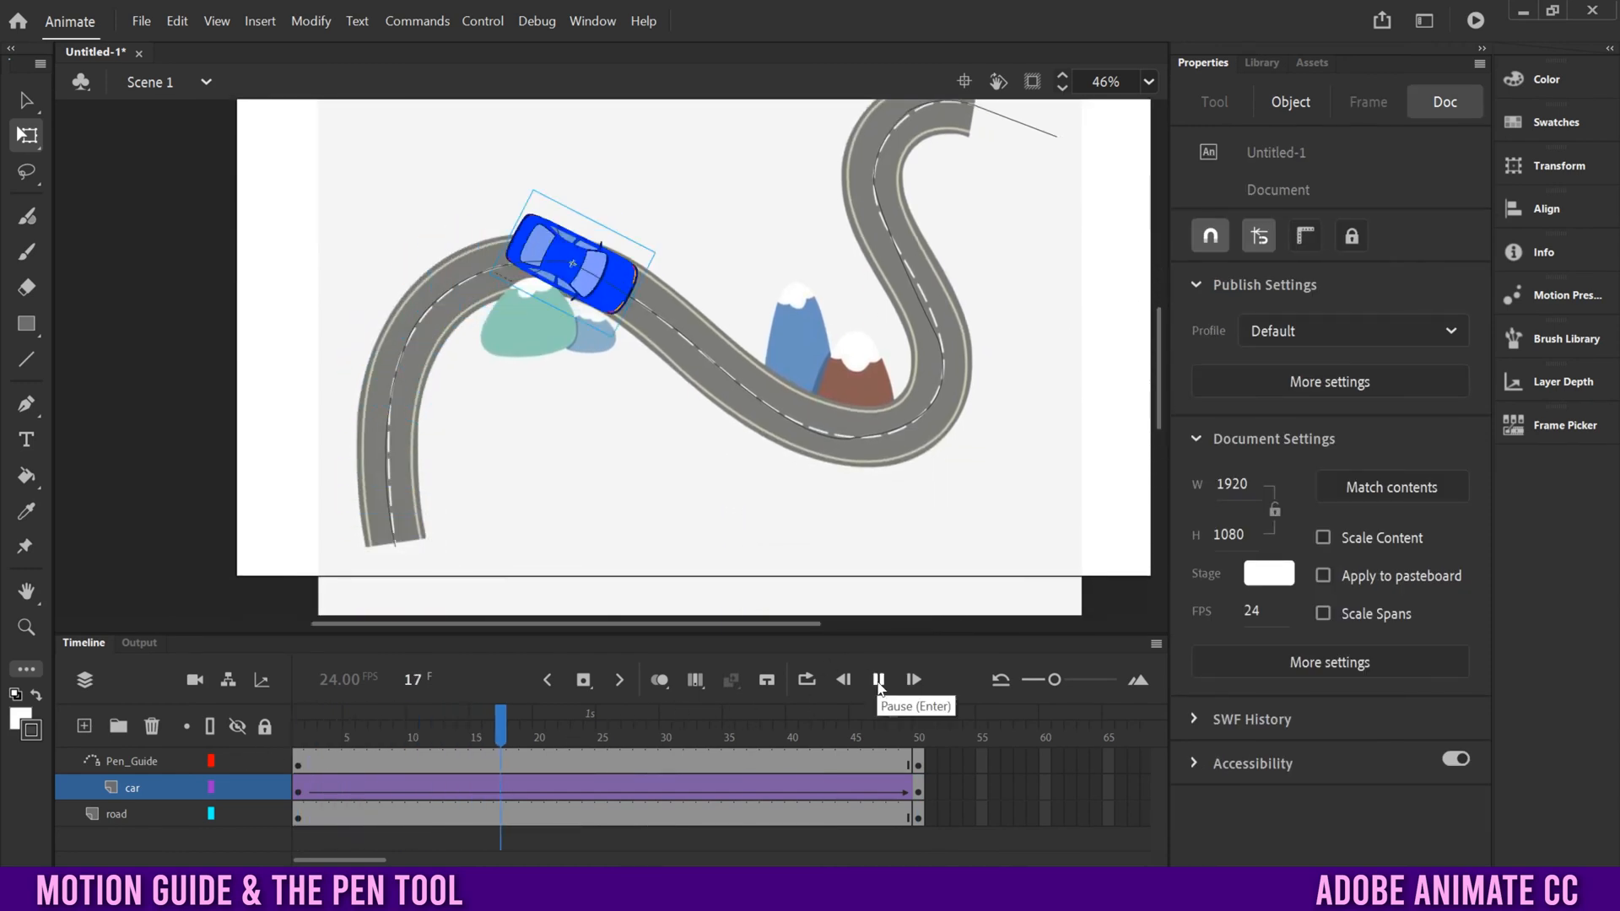
click(878, 680)
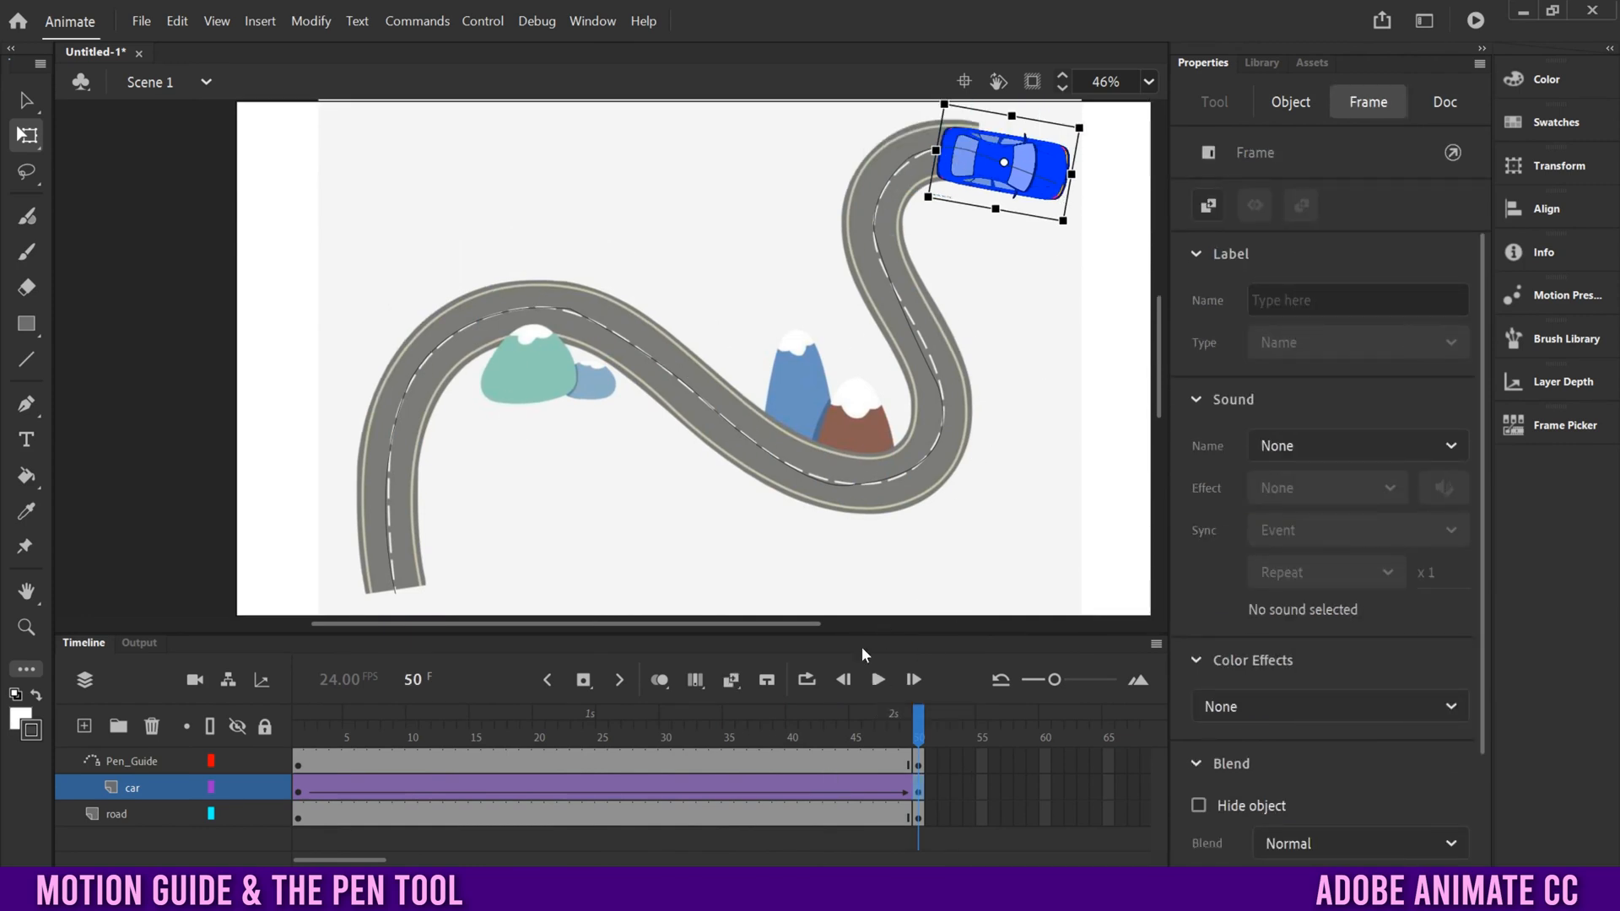
click(589, 715)
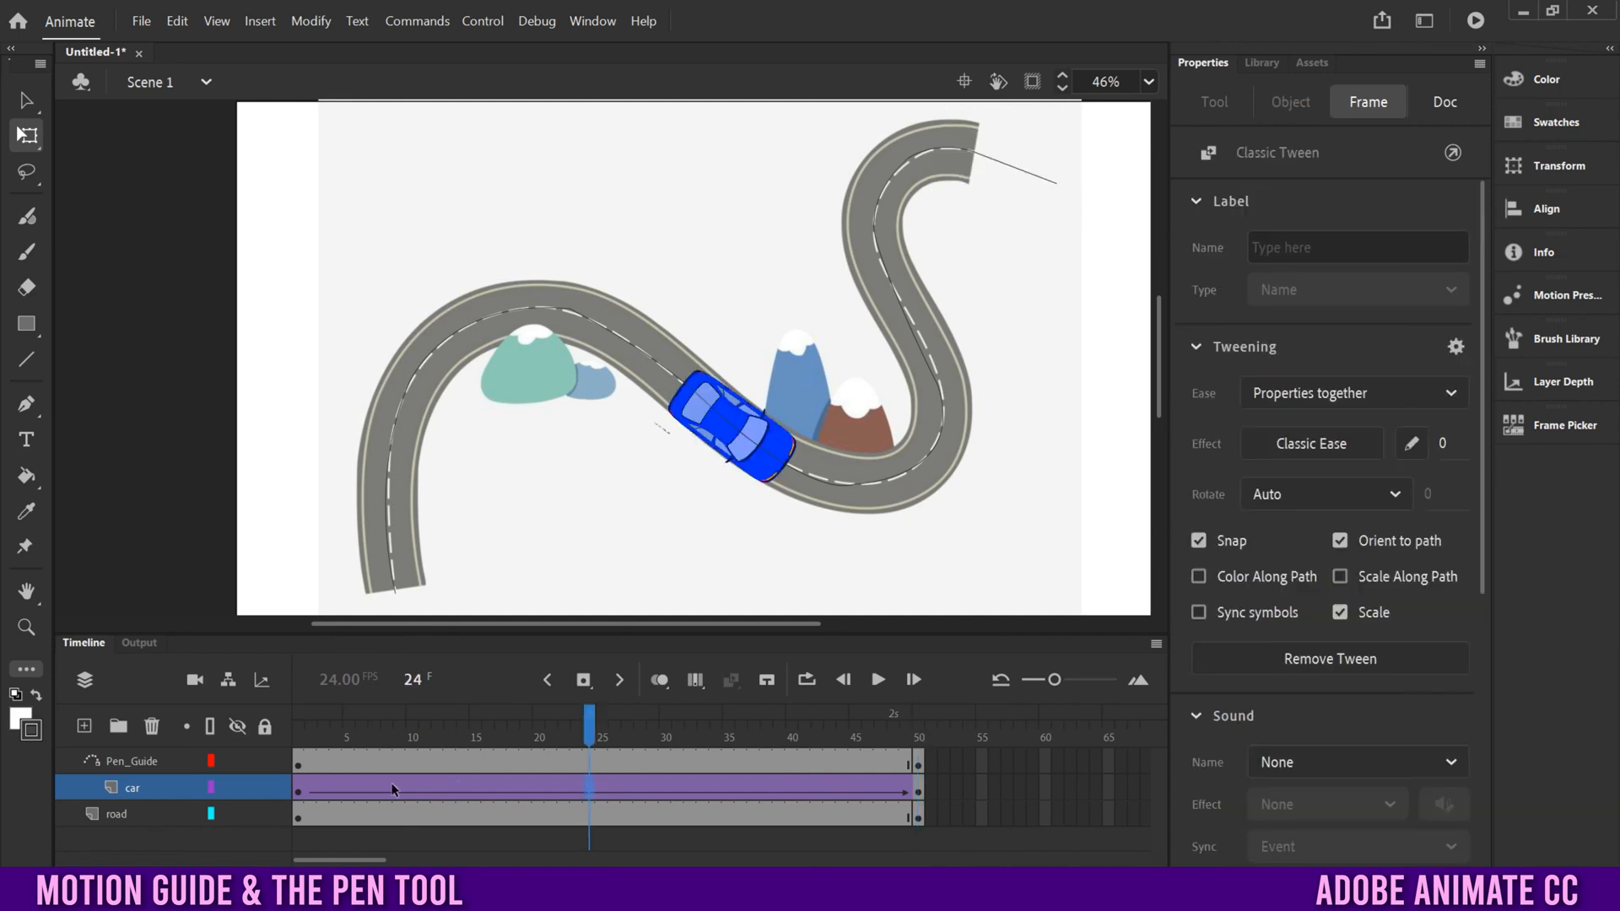
mouse_move(1075, 478)
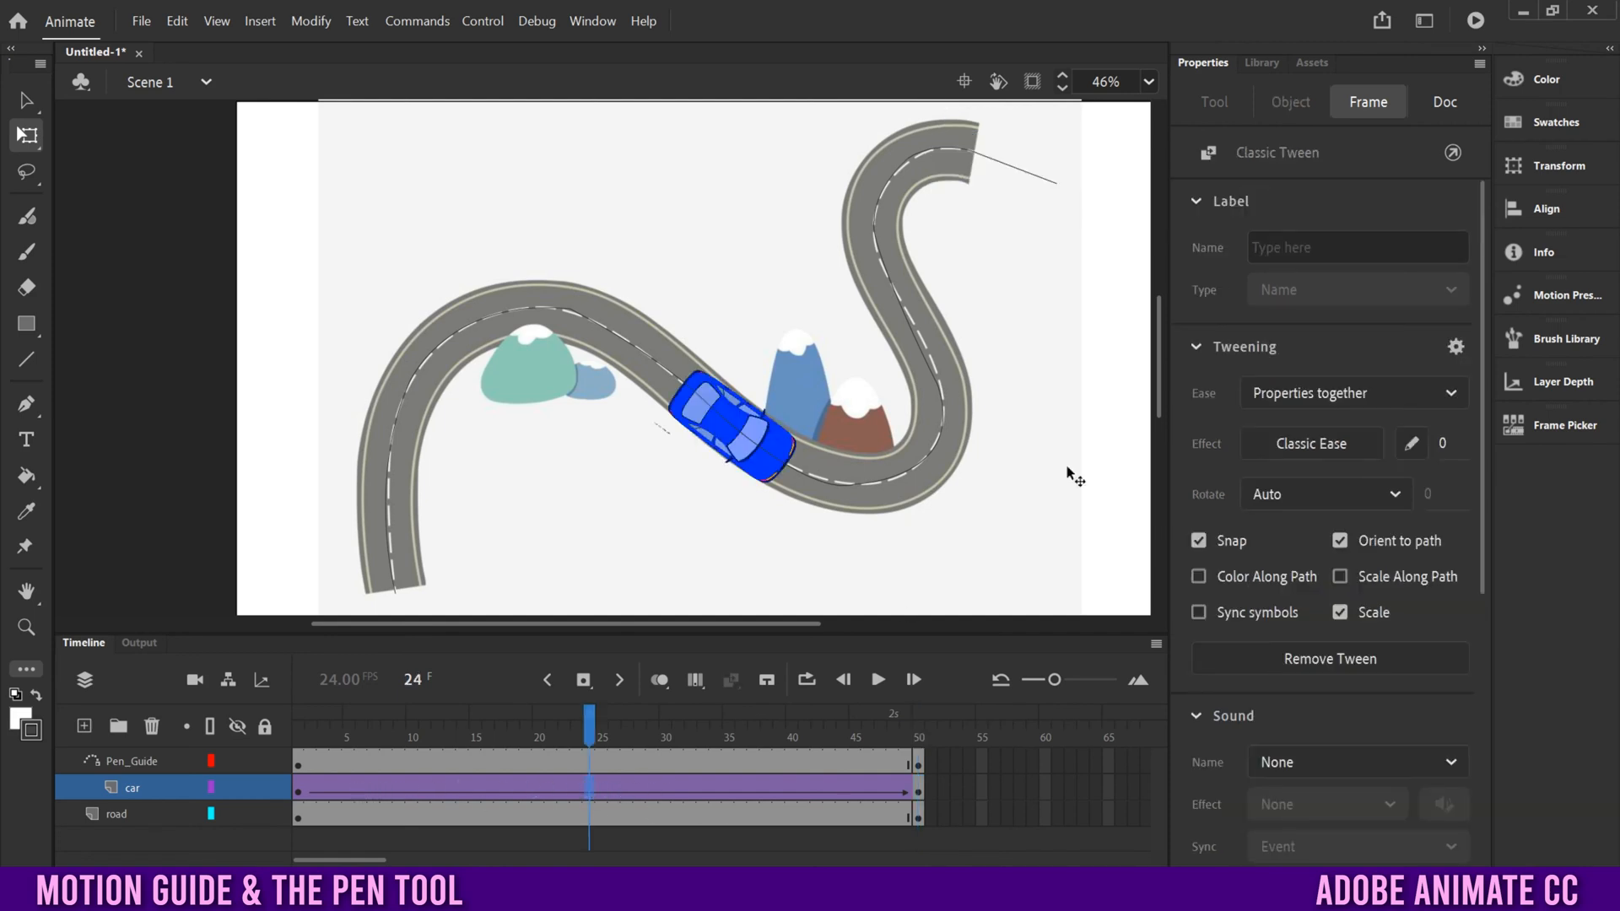
mouse_move(1249, 272)
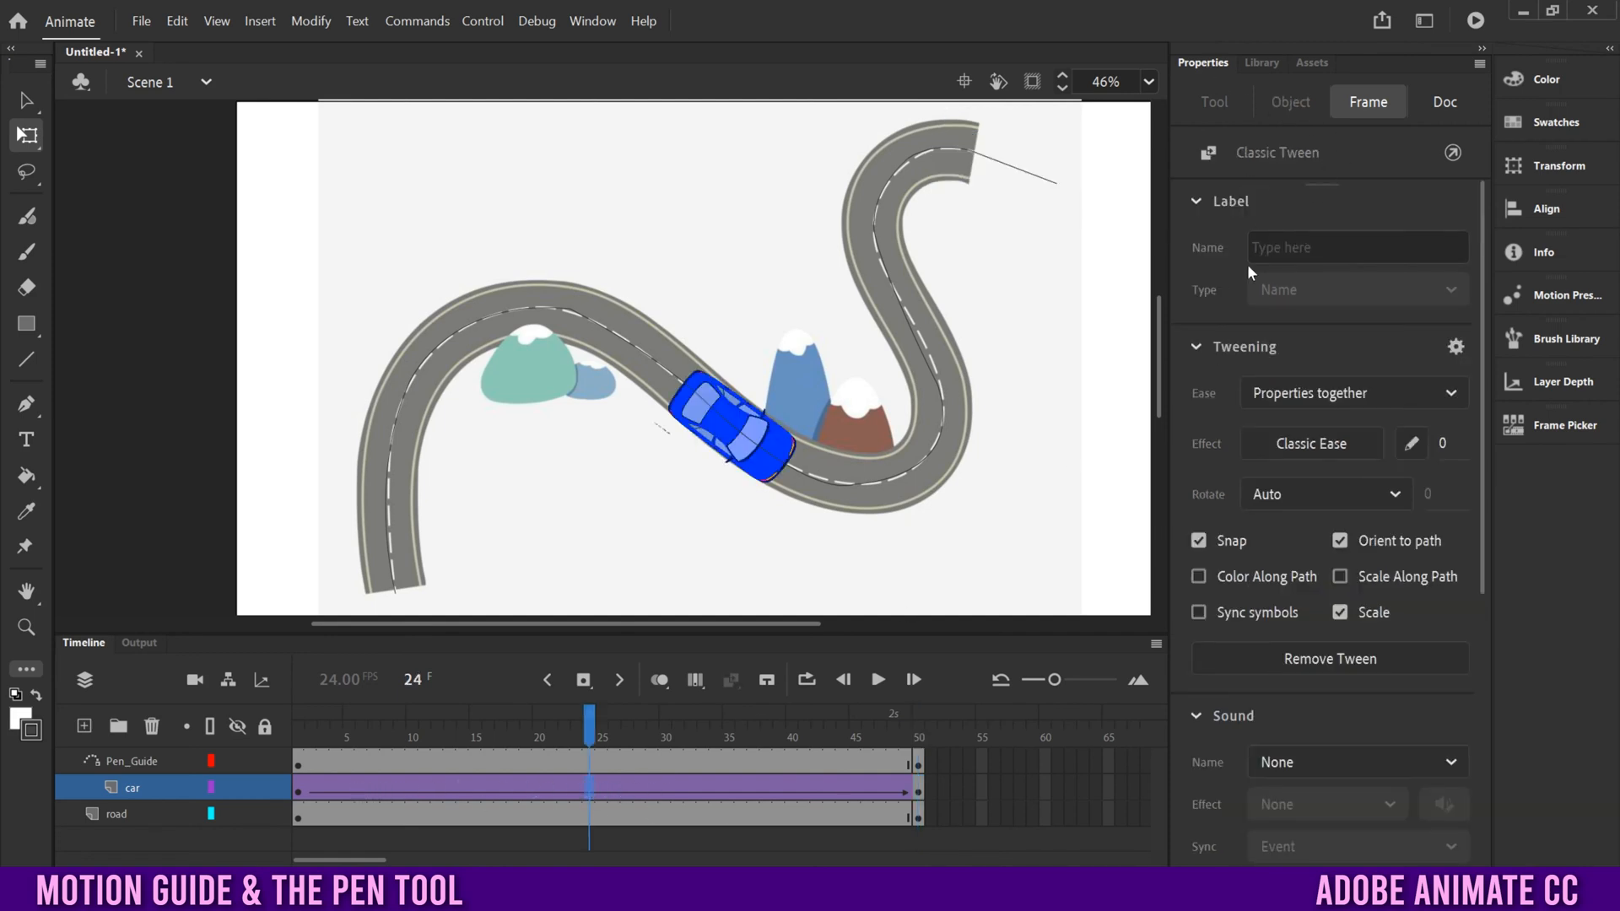
Turn Orient to path off in the tween settings and play the animation without it.
click(1198, 346)
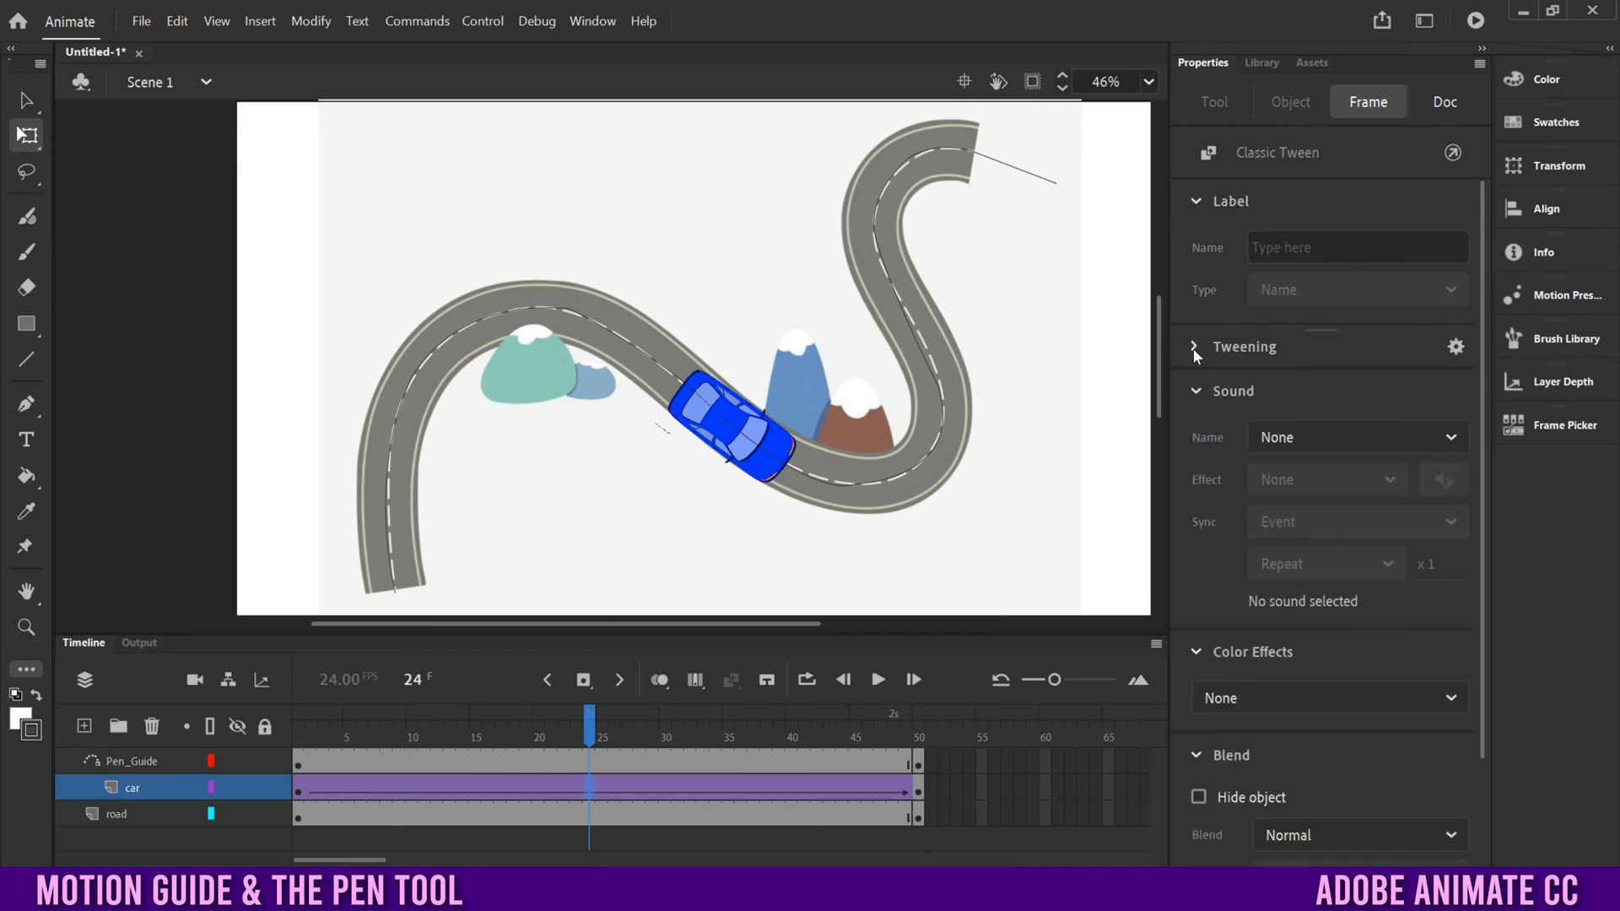
click(1195, 346)
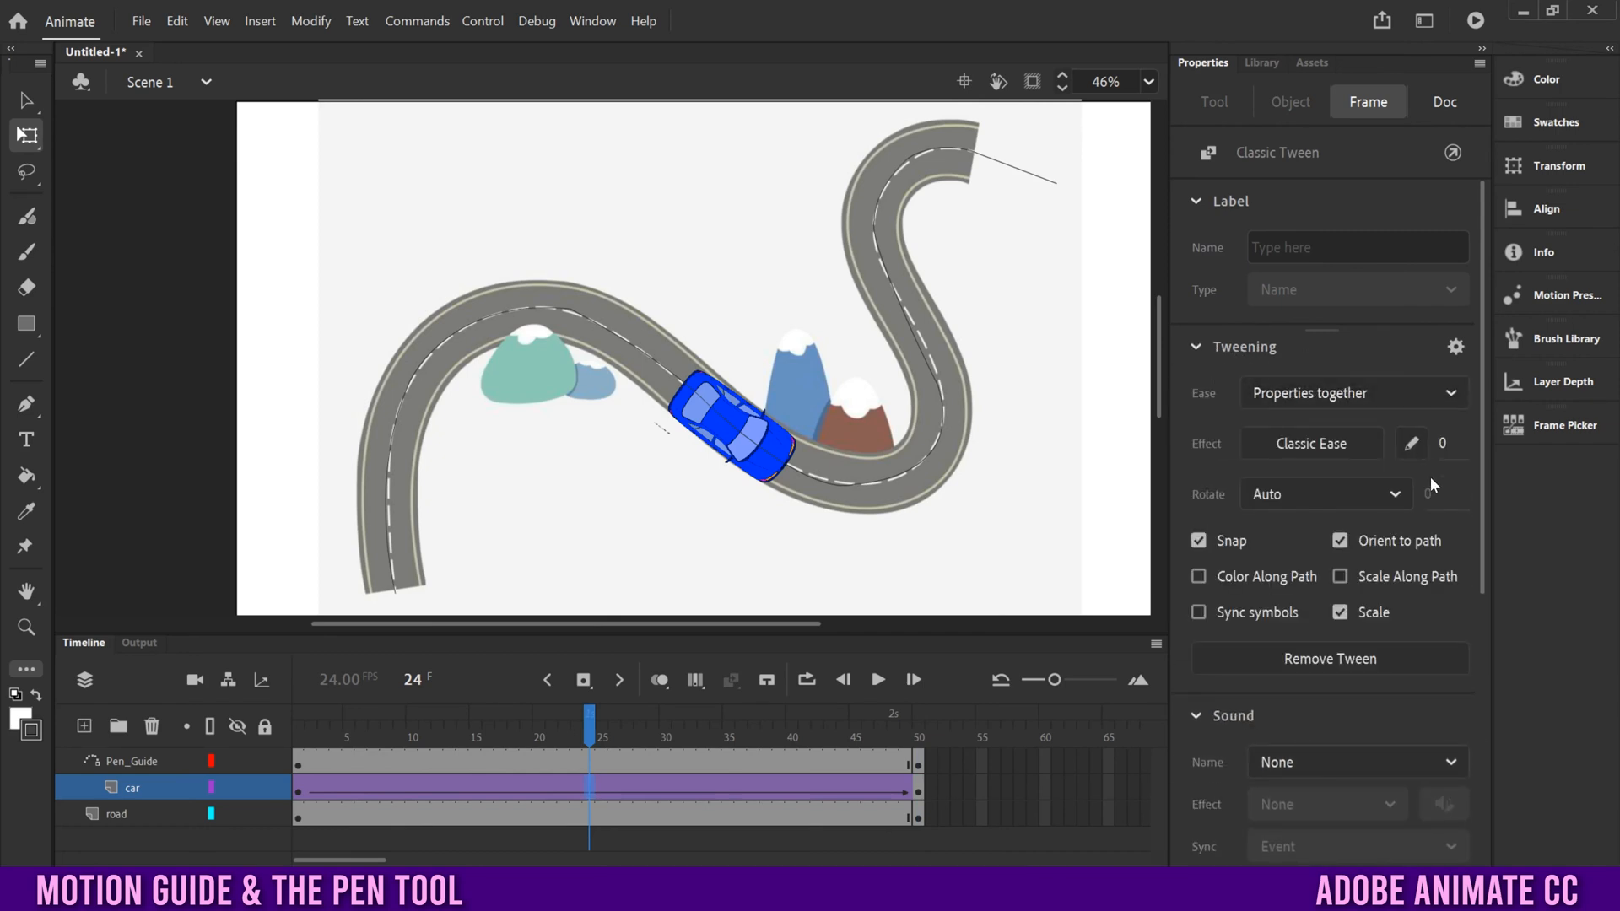
click(1340, 540)
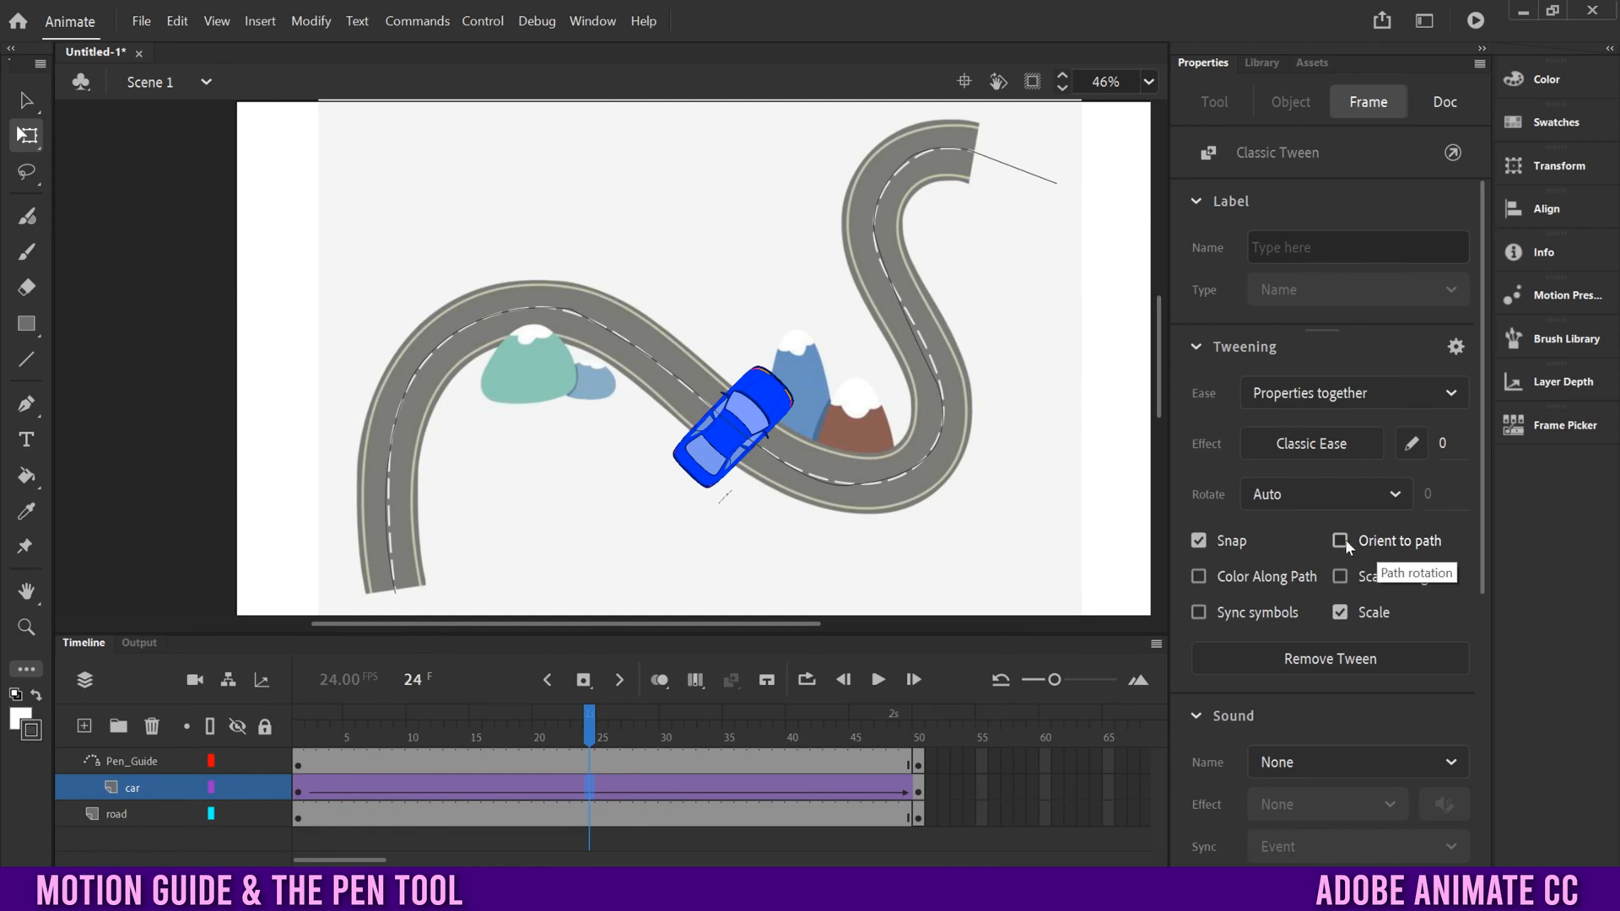
click(1341, 540)
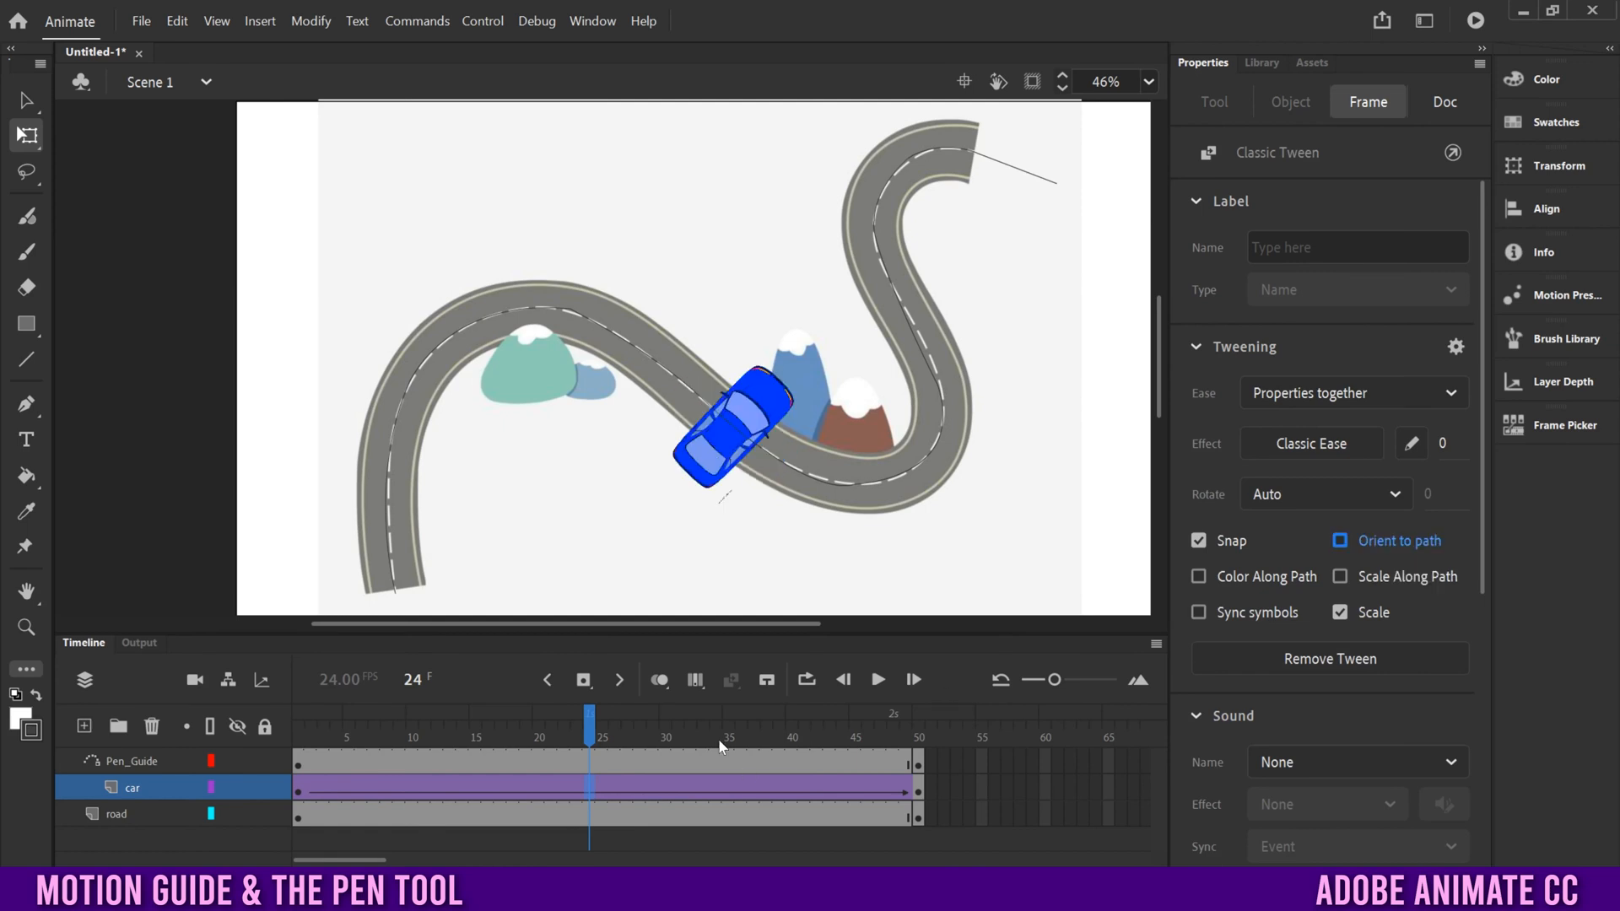
click(878, 680)
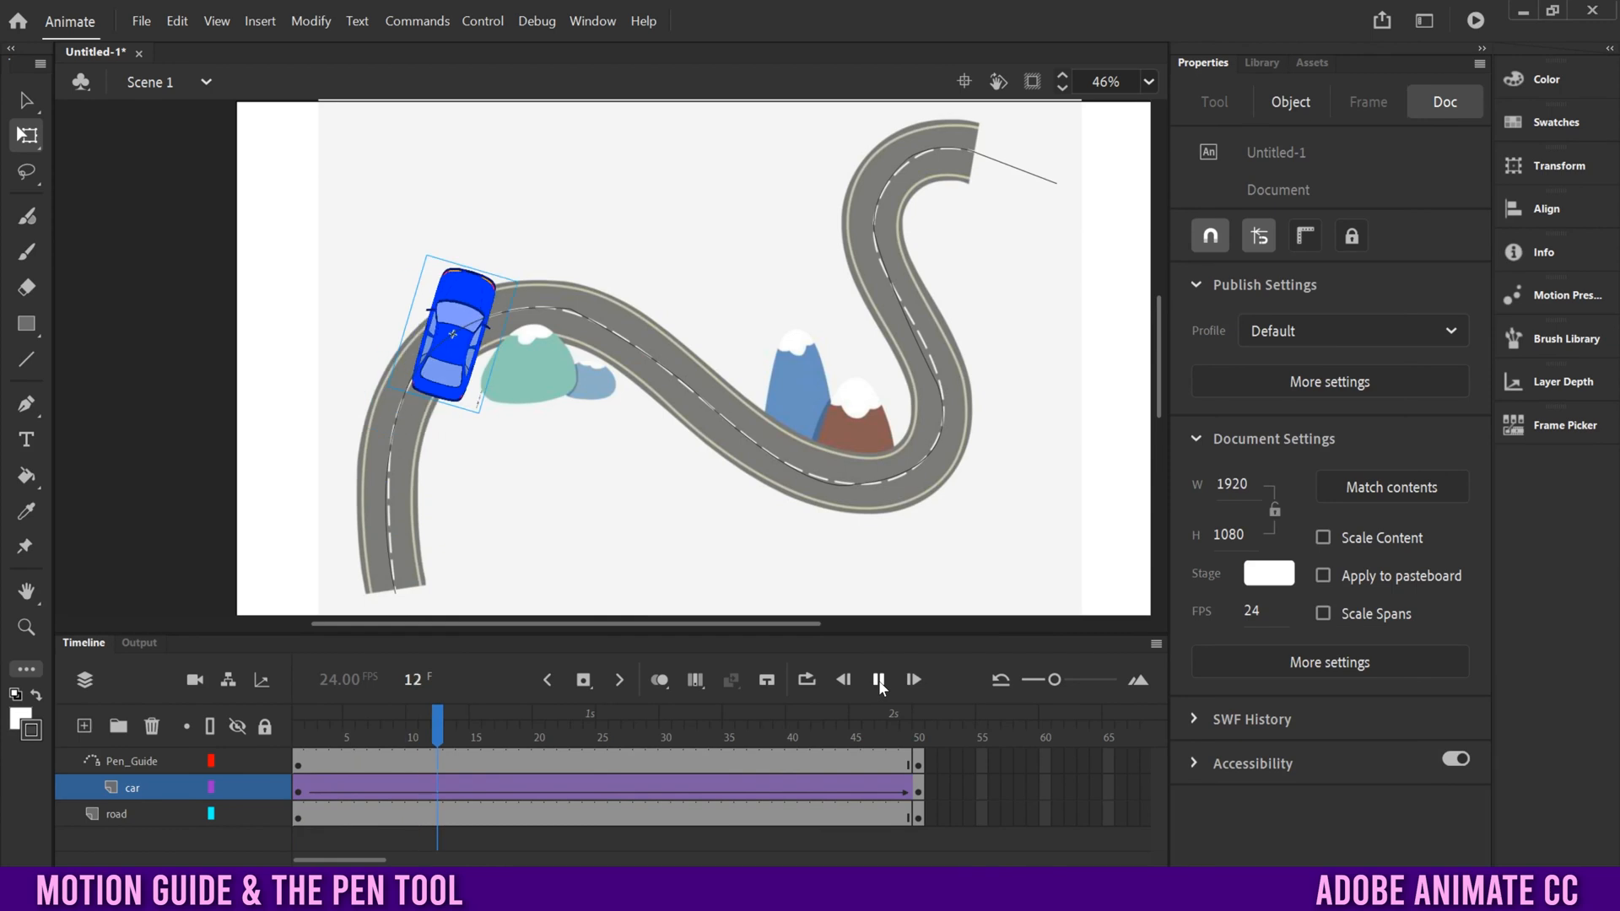
click(877, 680)
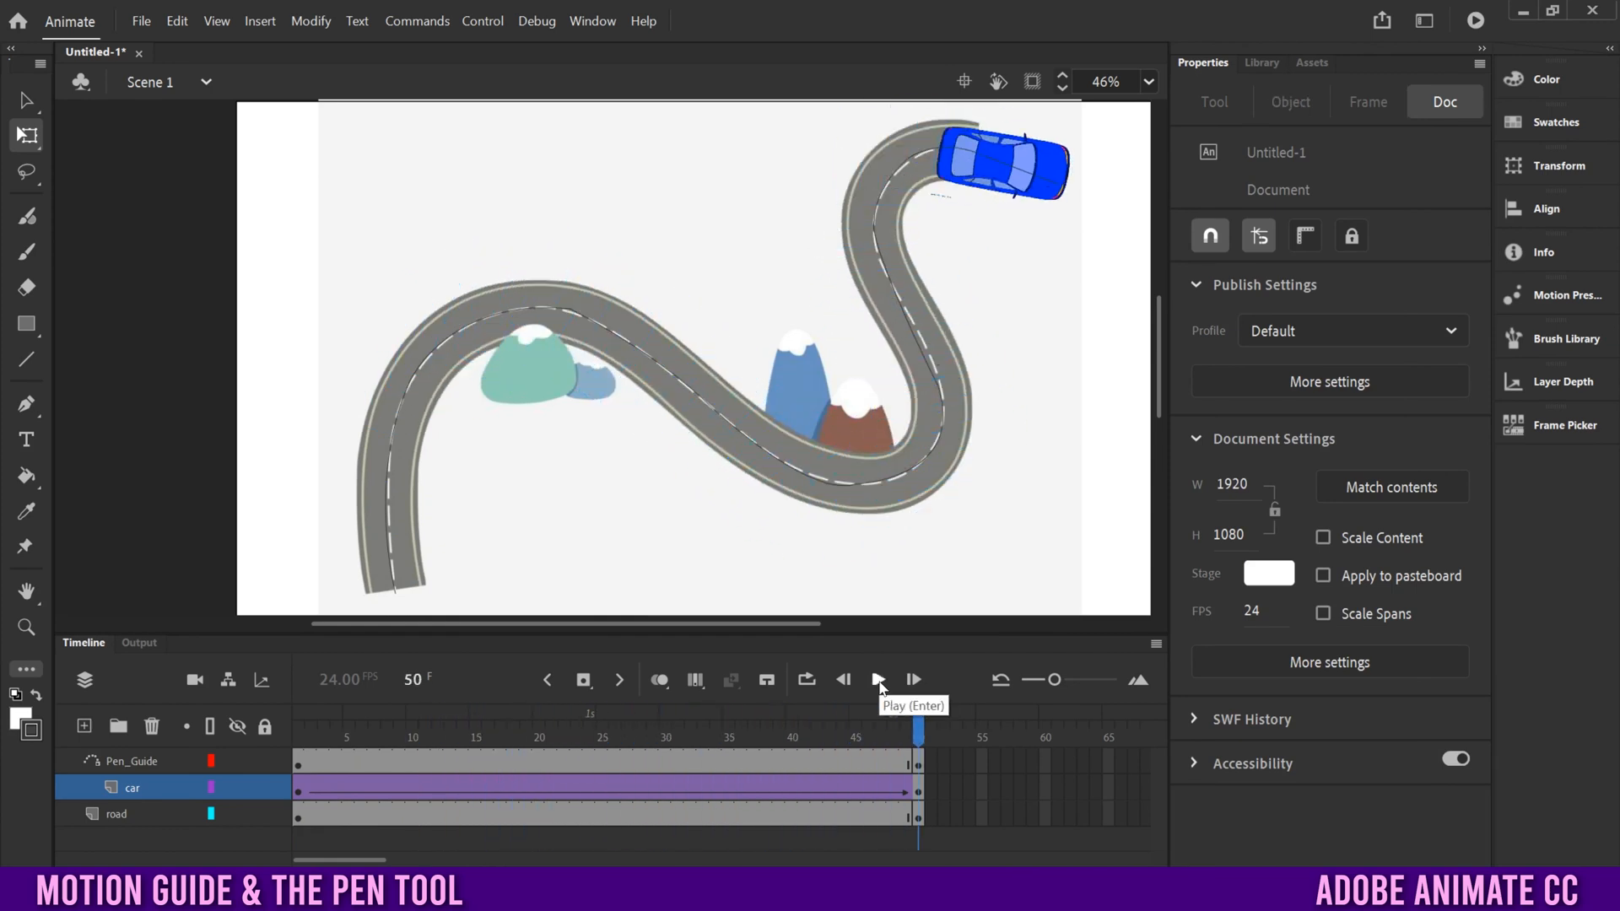
mouse_move(690, 782)
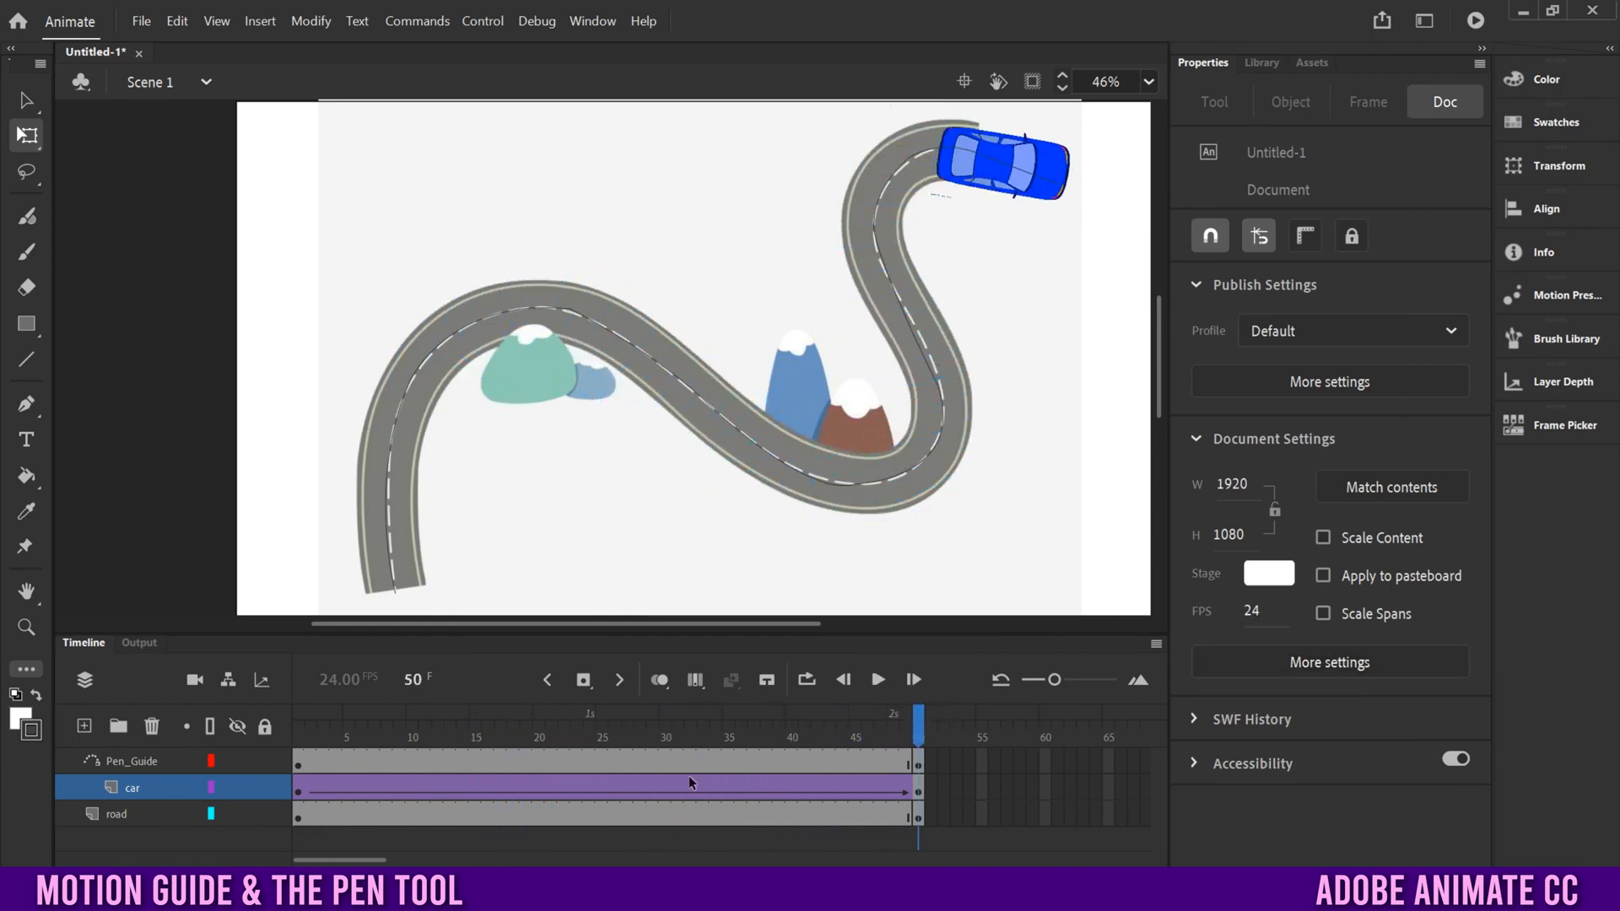
Turn Orient to path back on, play again, then run the animation as a test movie.
click(628, 724)
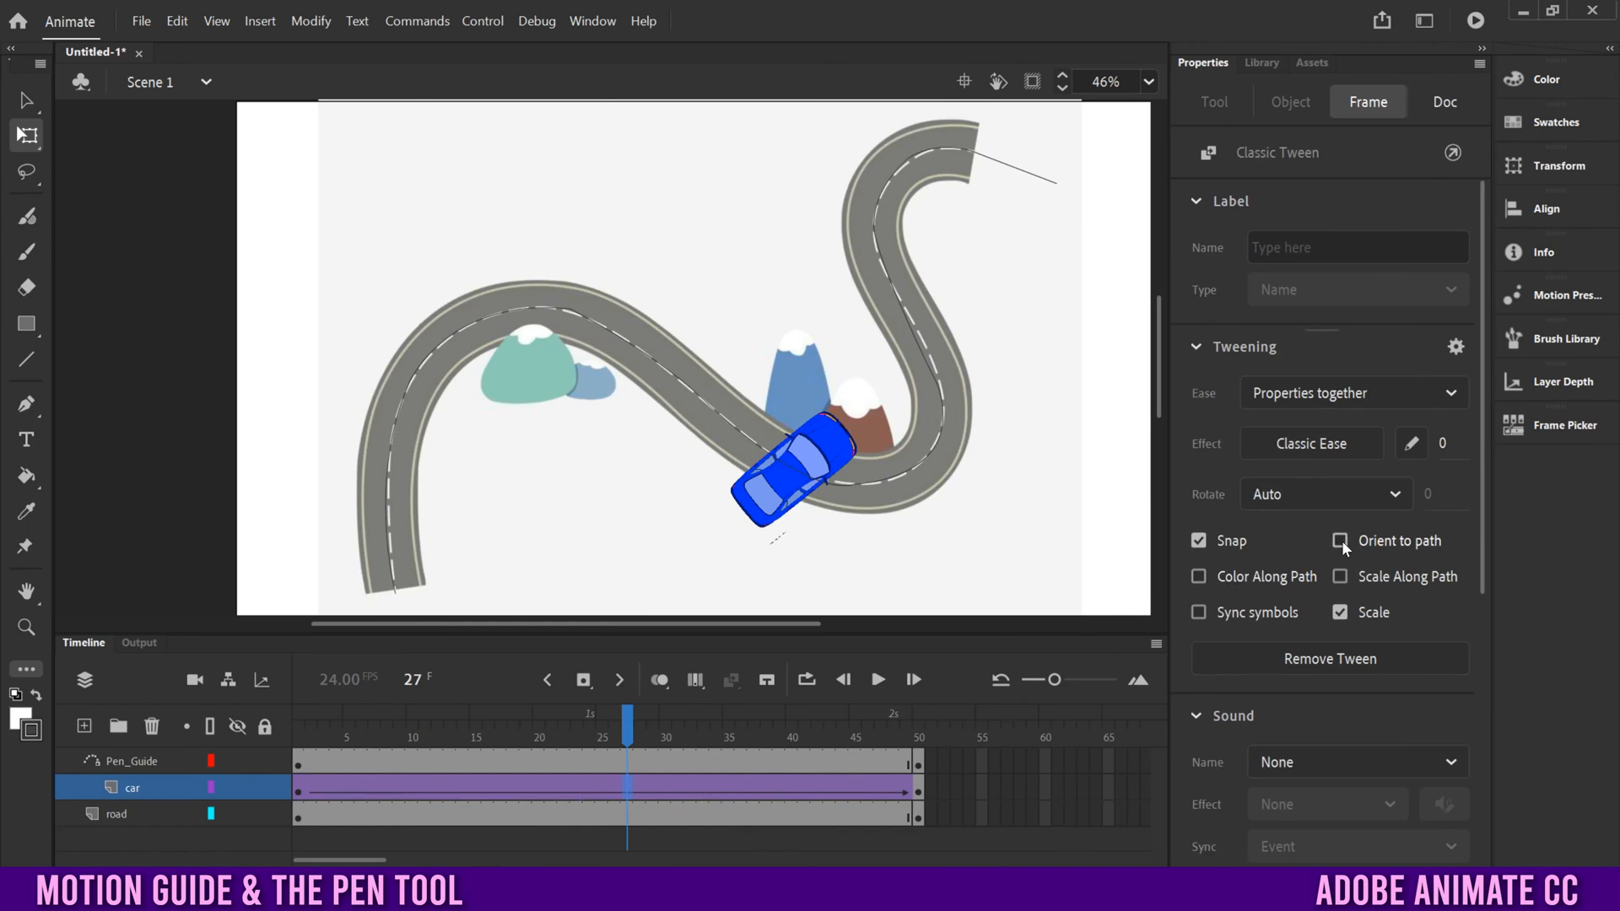
click(1342, 540)
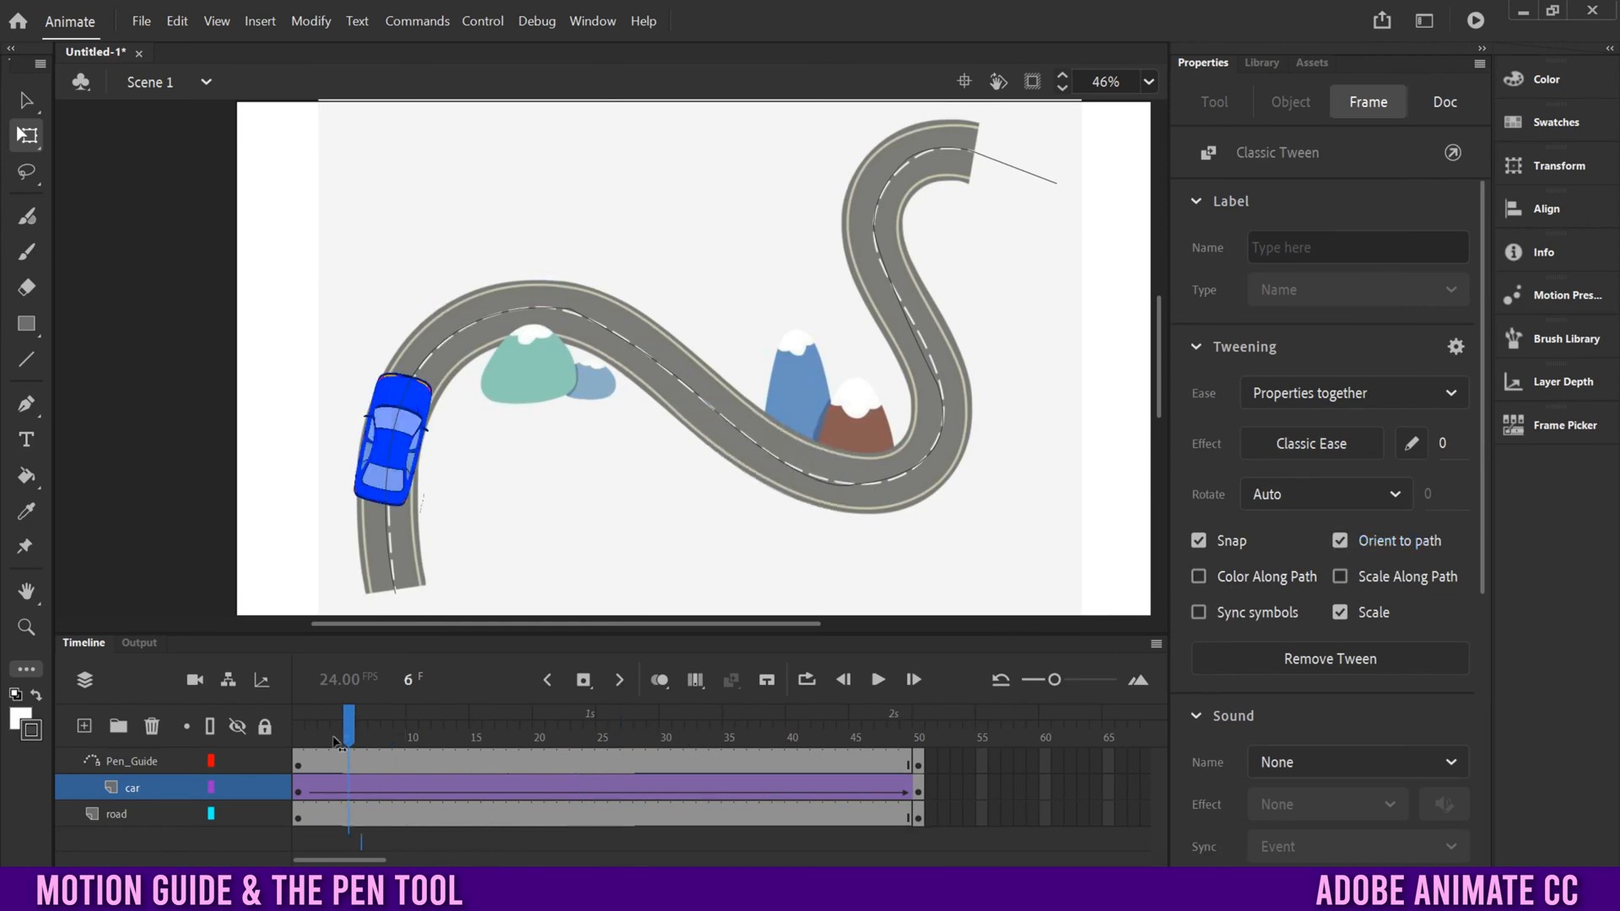
click(878, 678)
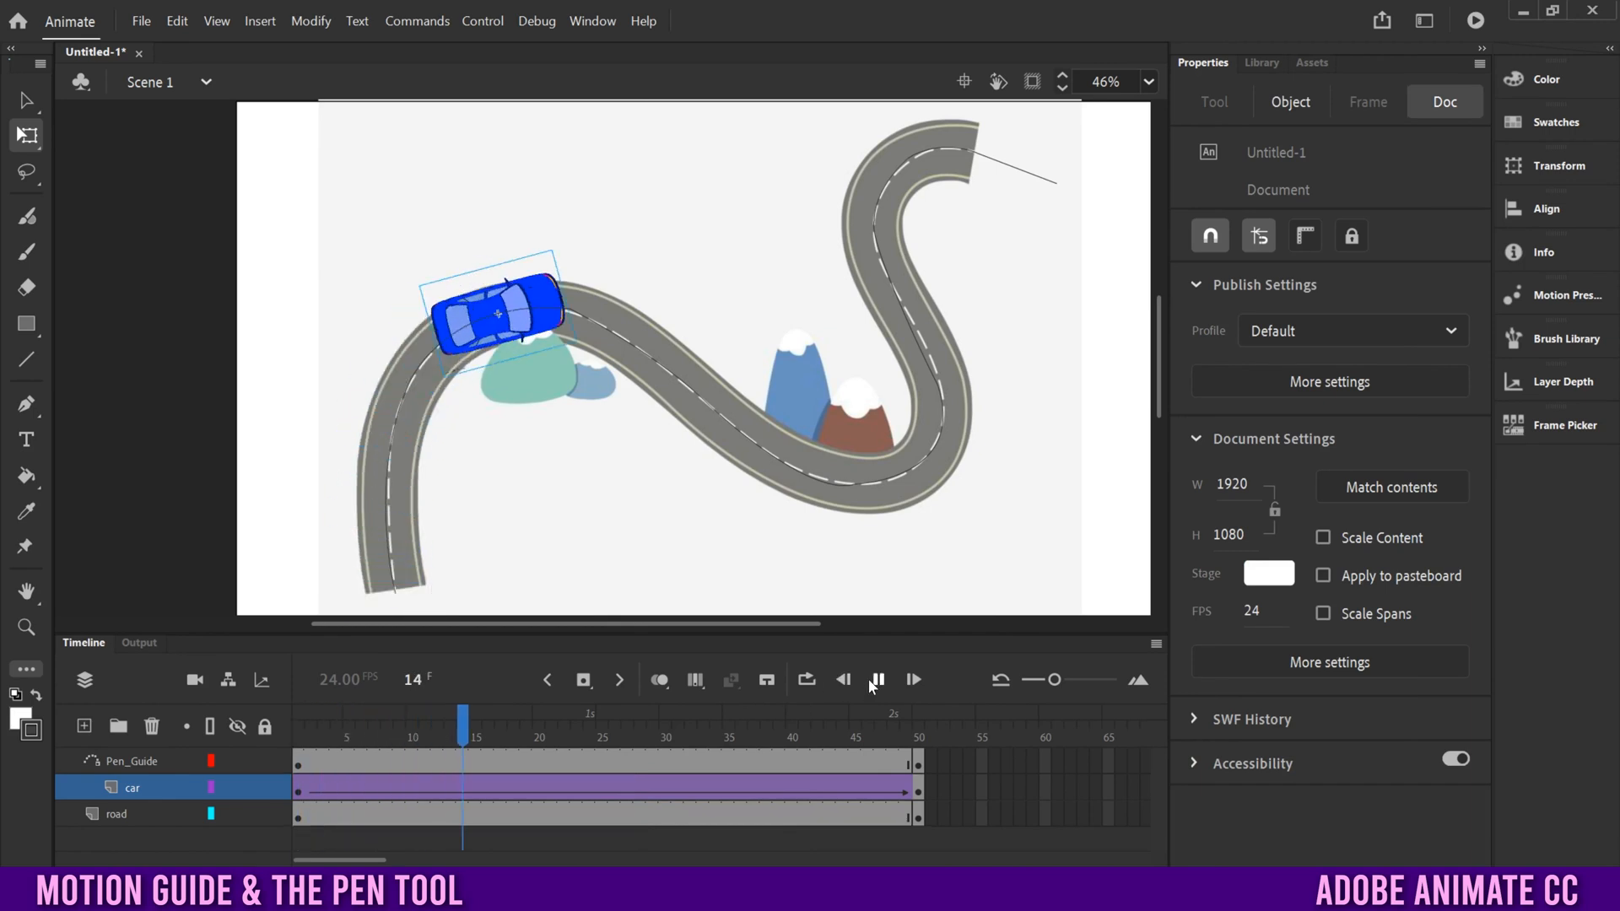
click(1474, 20)
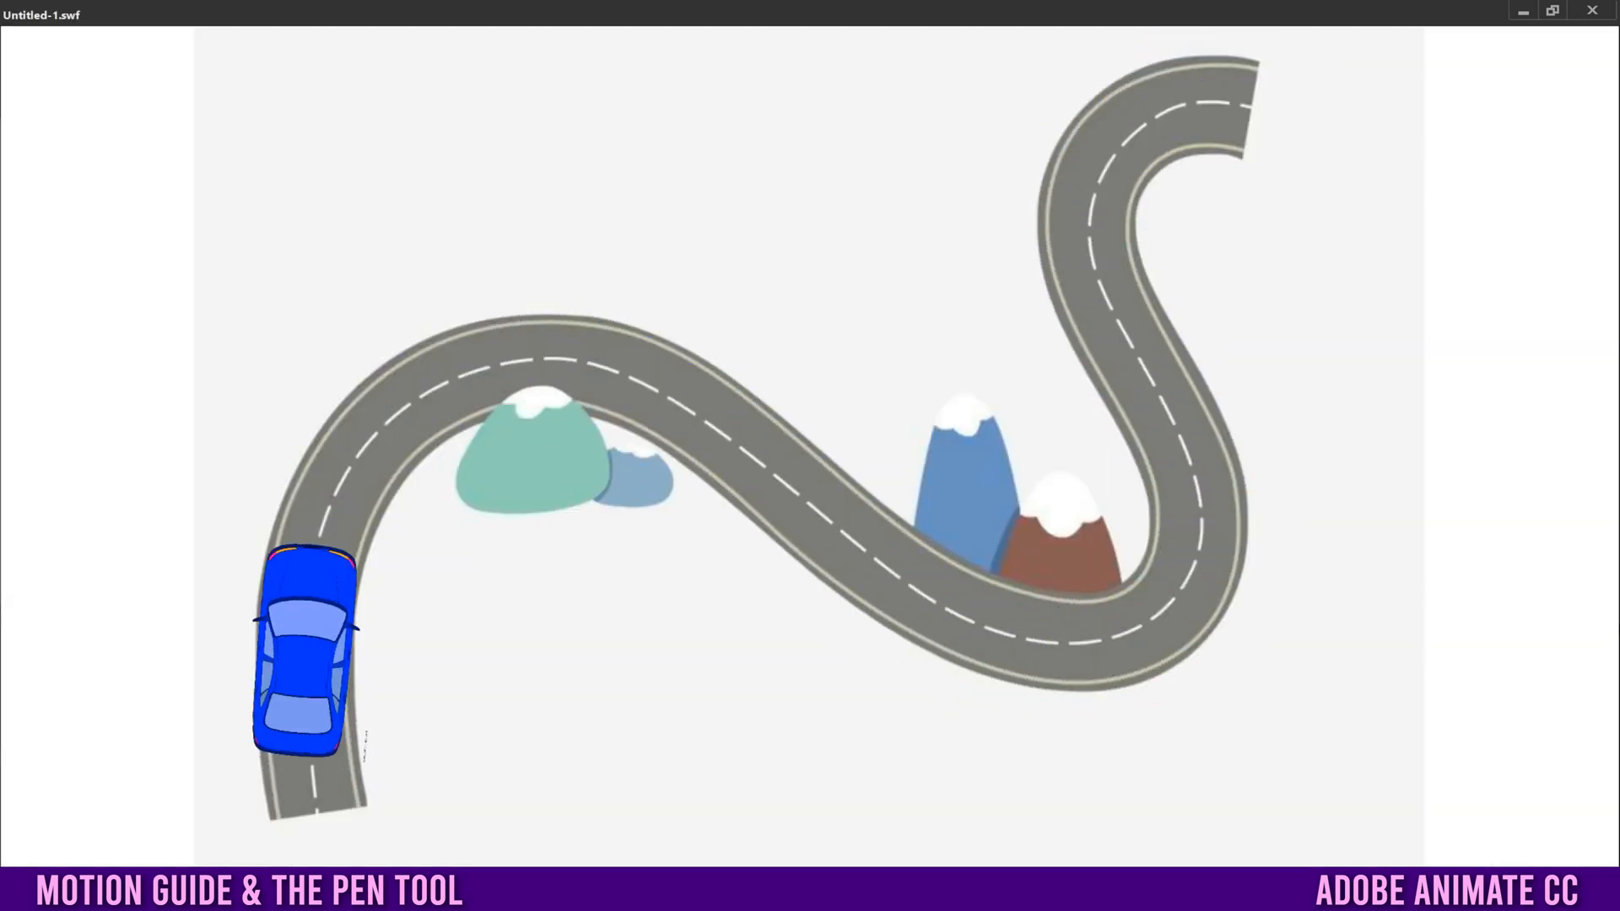